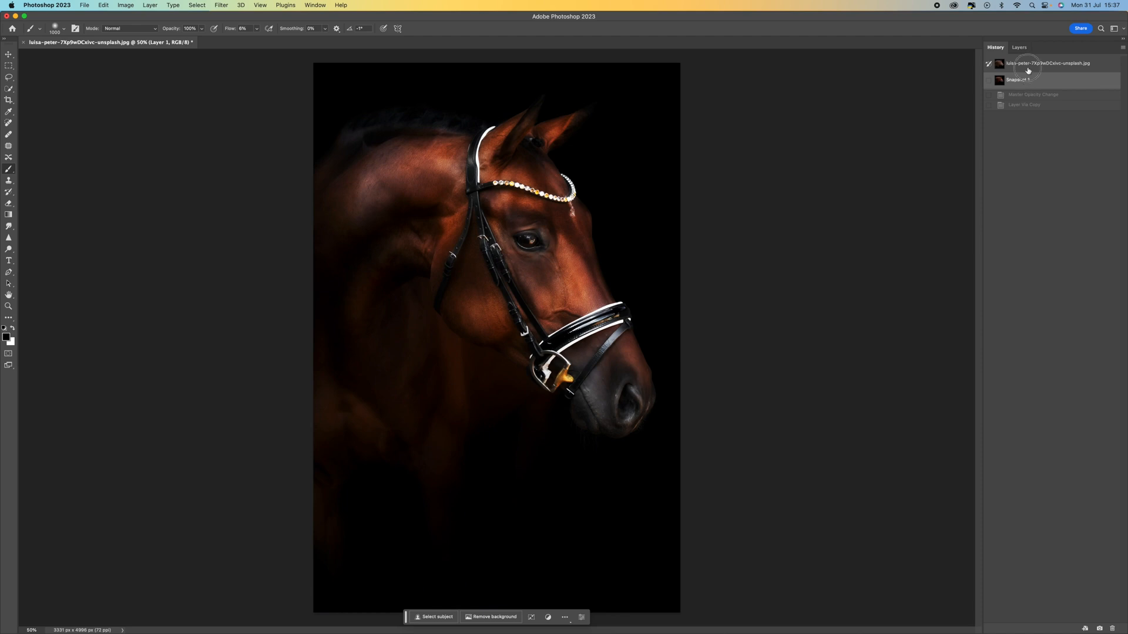
Step: Revert the horse photo to its original History state, discarding the earlier glow edits
click(1020, 79)
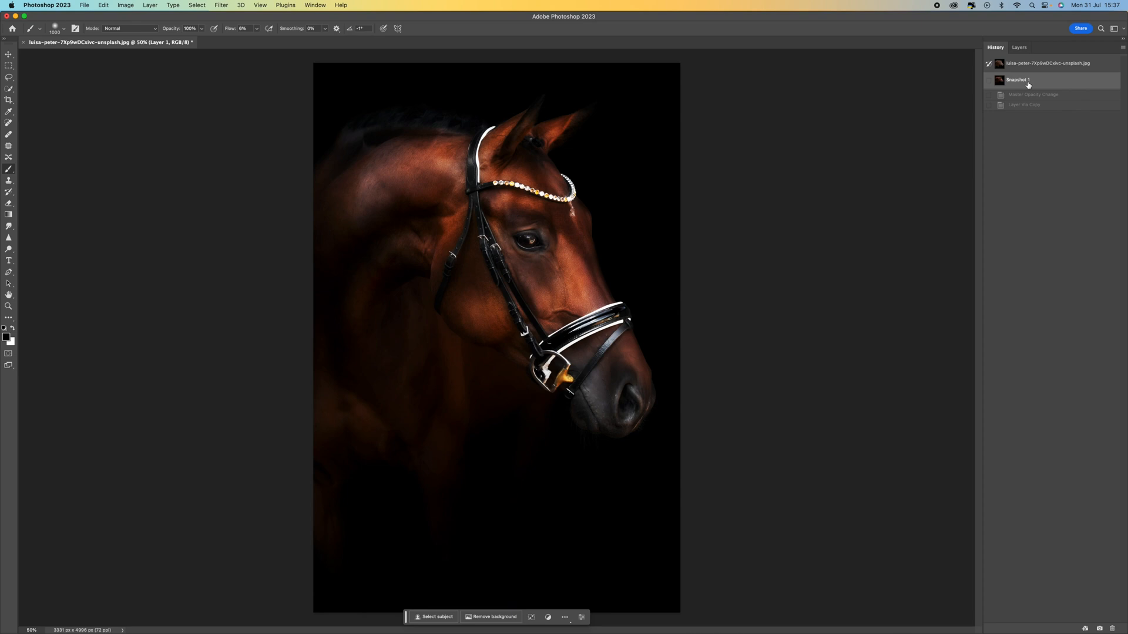
click(1048, 63)
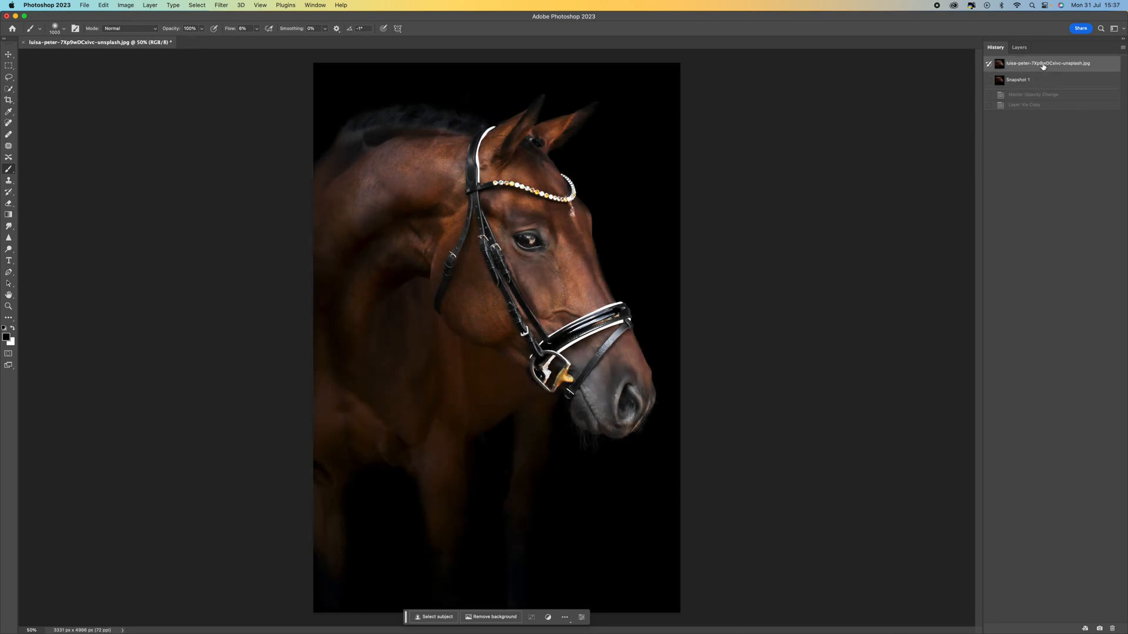
click(1019, 47)
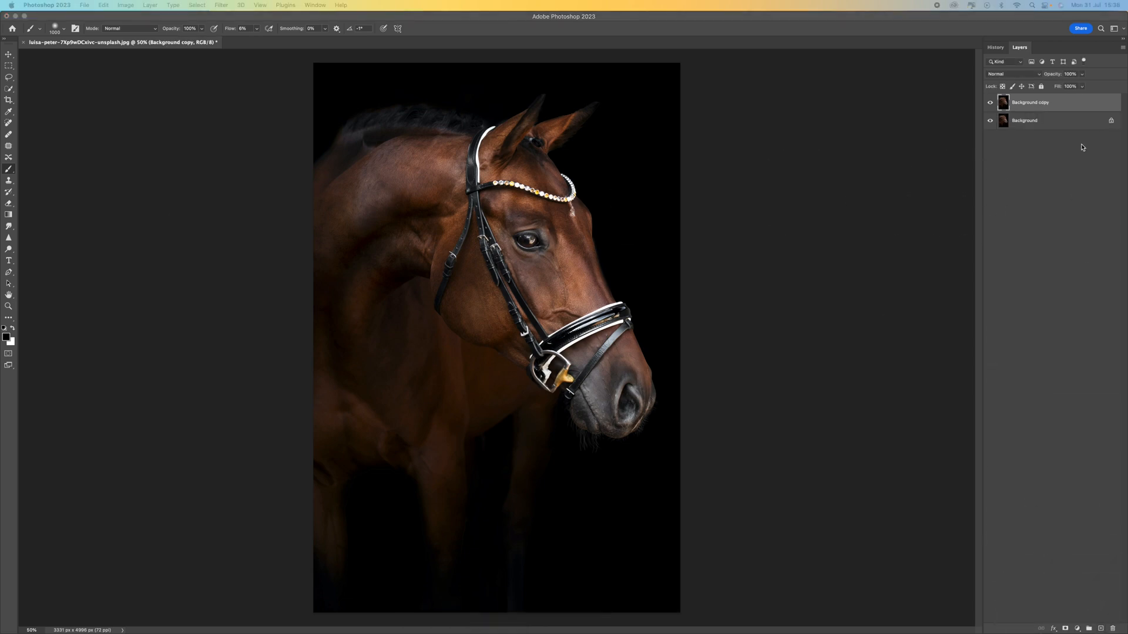
Step: Blend the Background copy layer in Overlay mode for richer contrast
click(1013, 73)
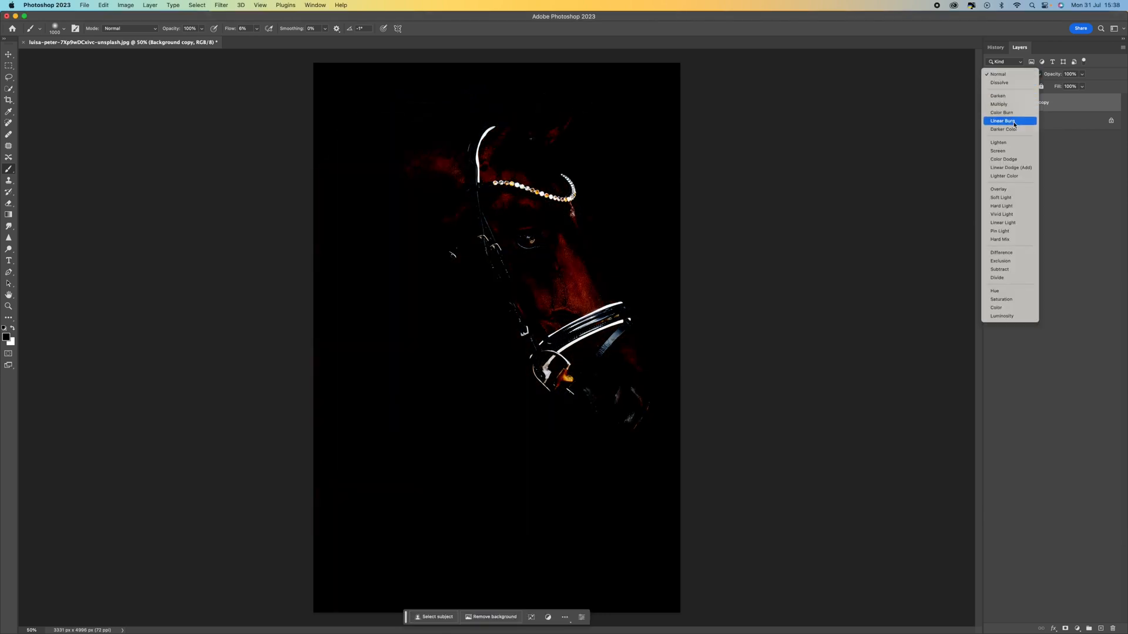
click(998, 189)
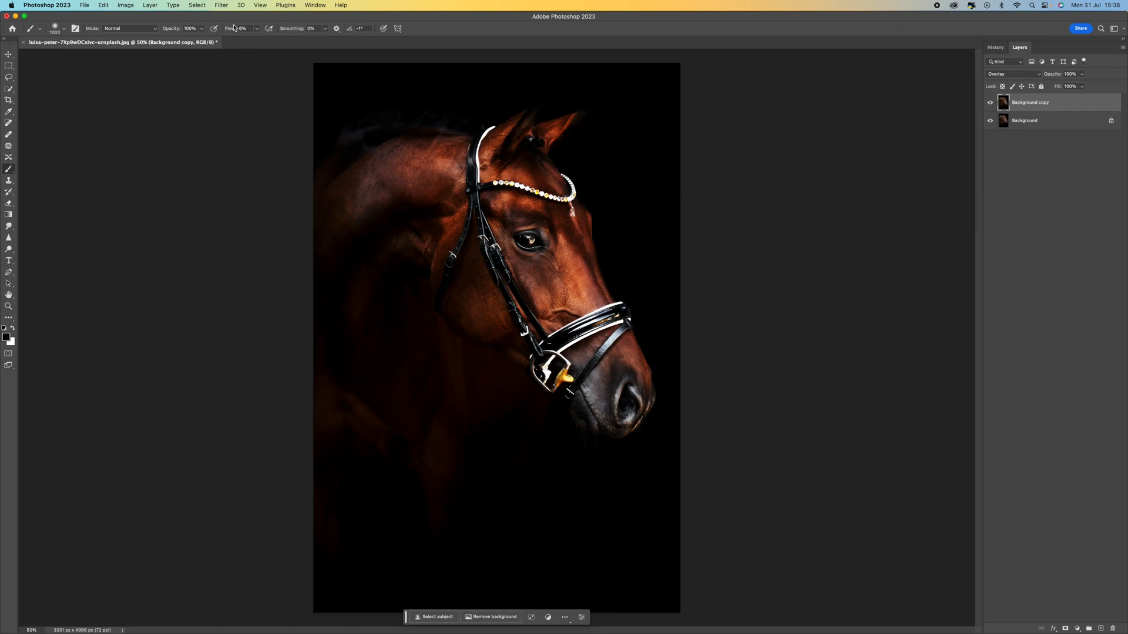
Step: Start a Gaussian Blur on the Overlay copy and try radius extremes while watching the horse
click(221, 5)
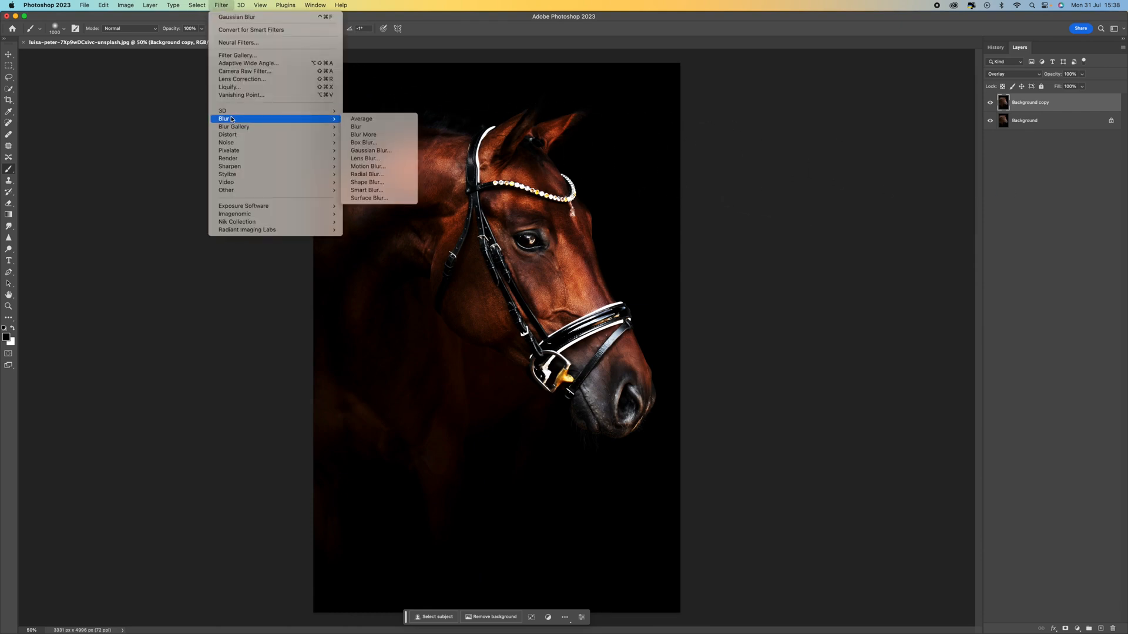
mouse_move(371, 150)
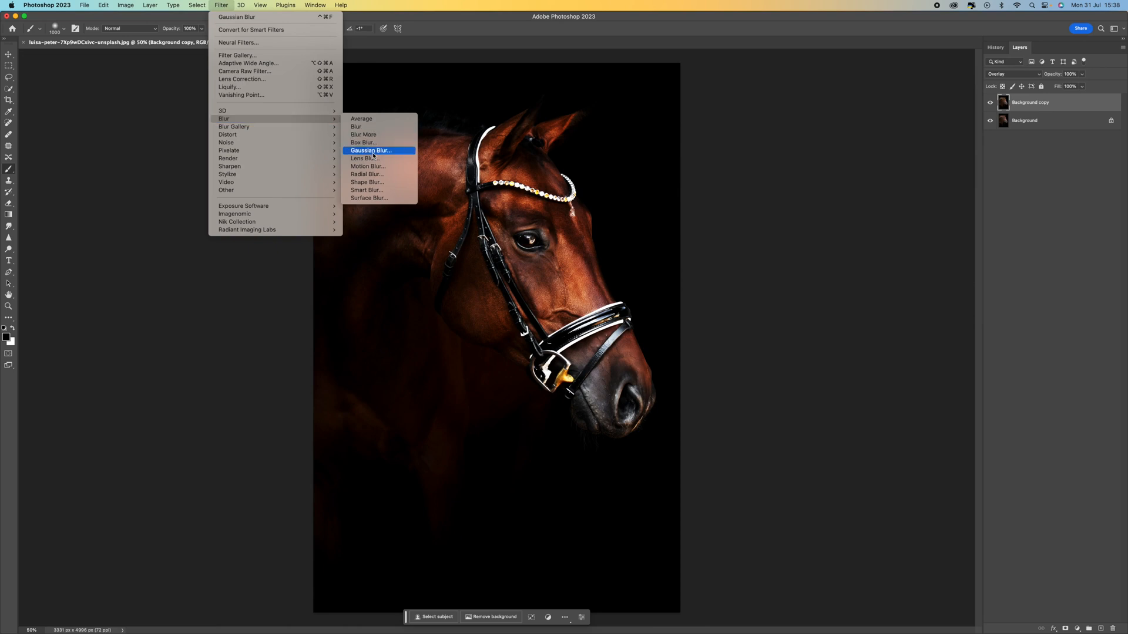
click(371, 151)
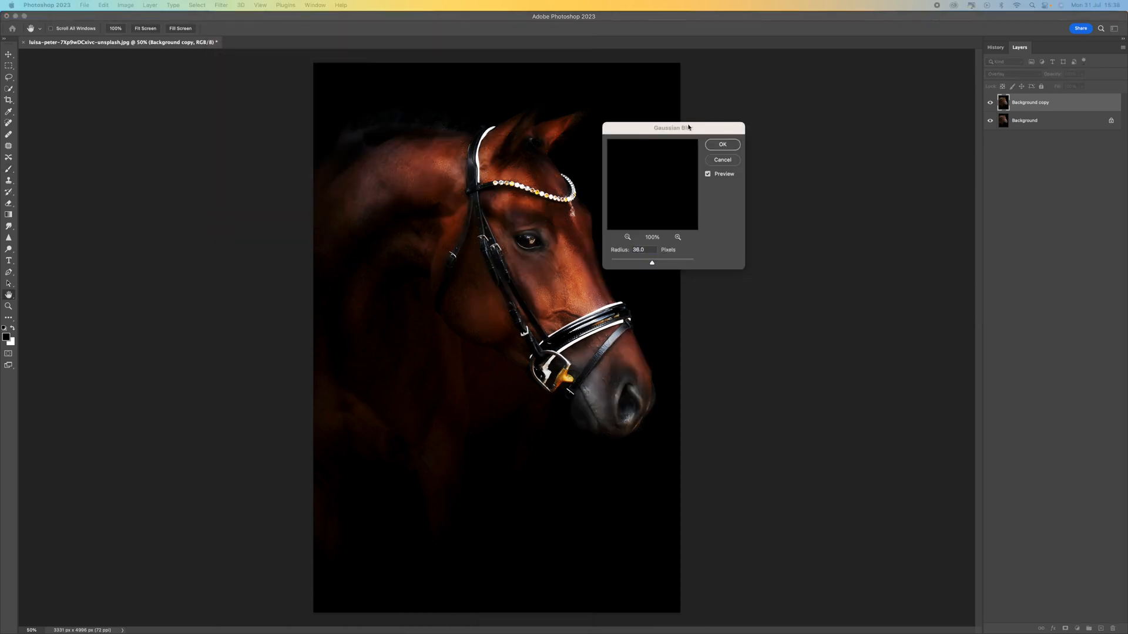
drag(672, 127, 763, 95)
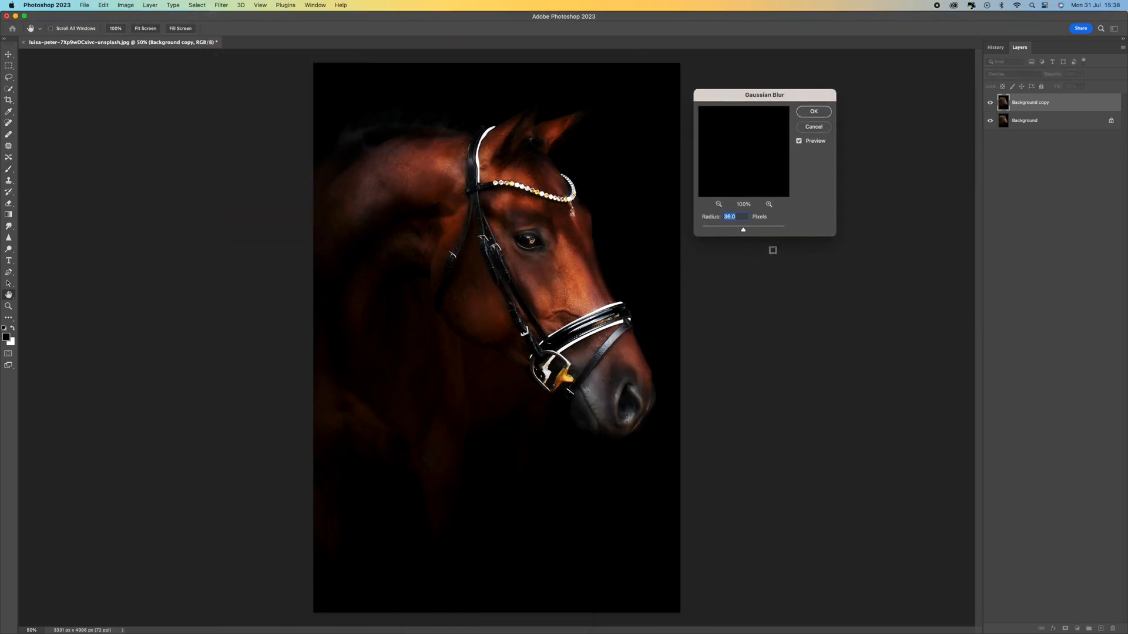
drag(743, 229, 766, 229)
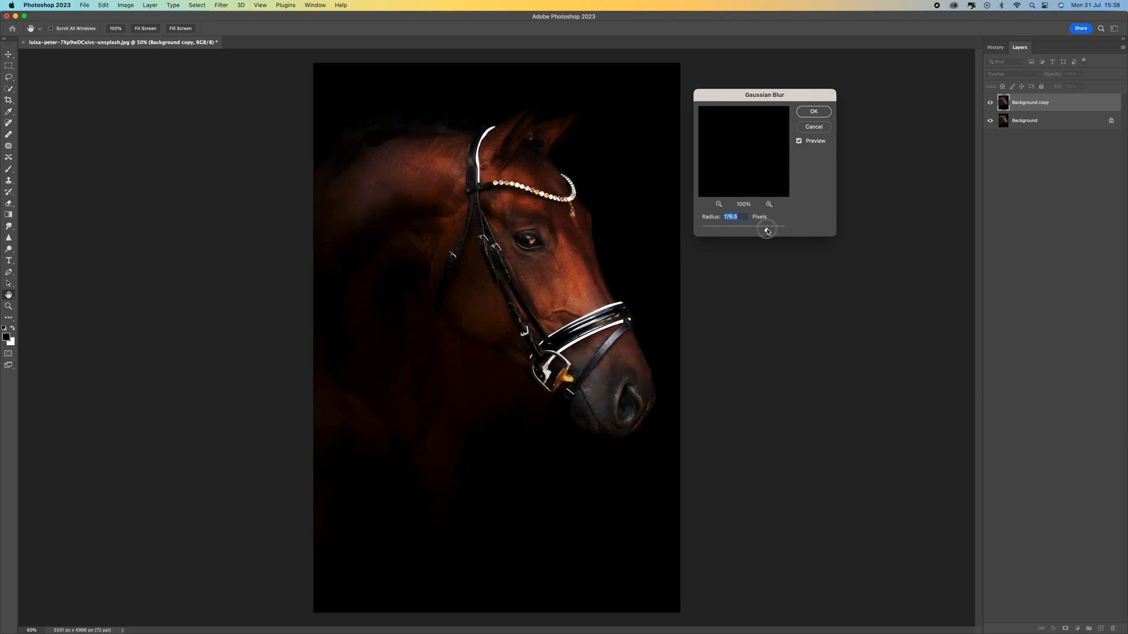
drag(766, 228, 771, 227)
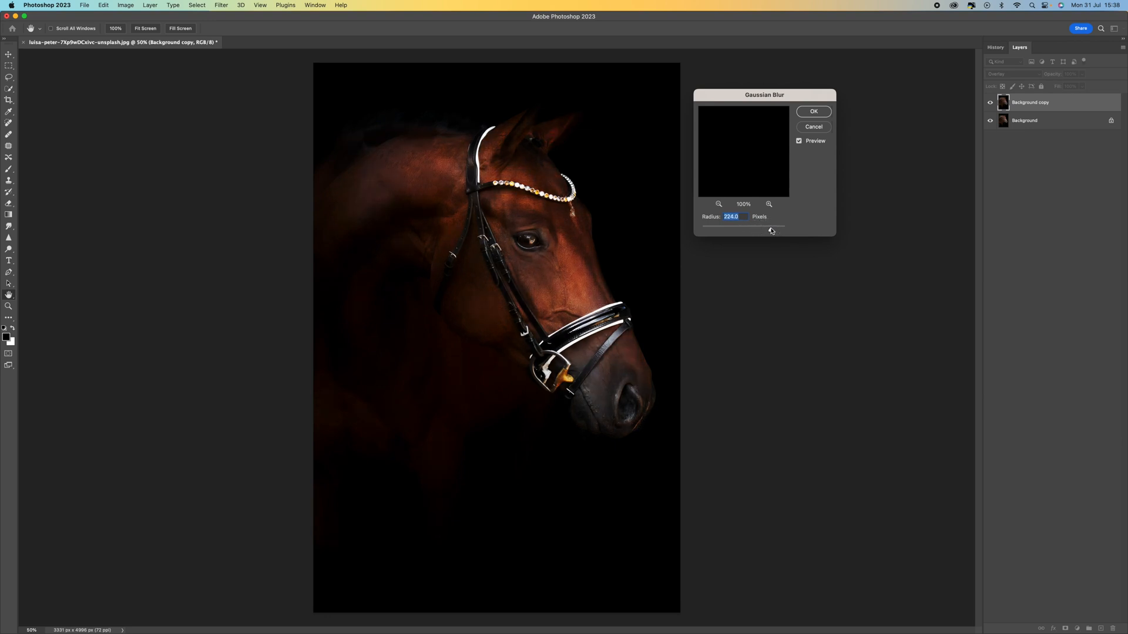
drag(770, 229, 736, 230)
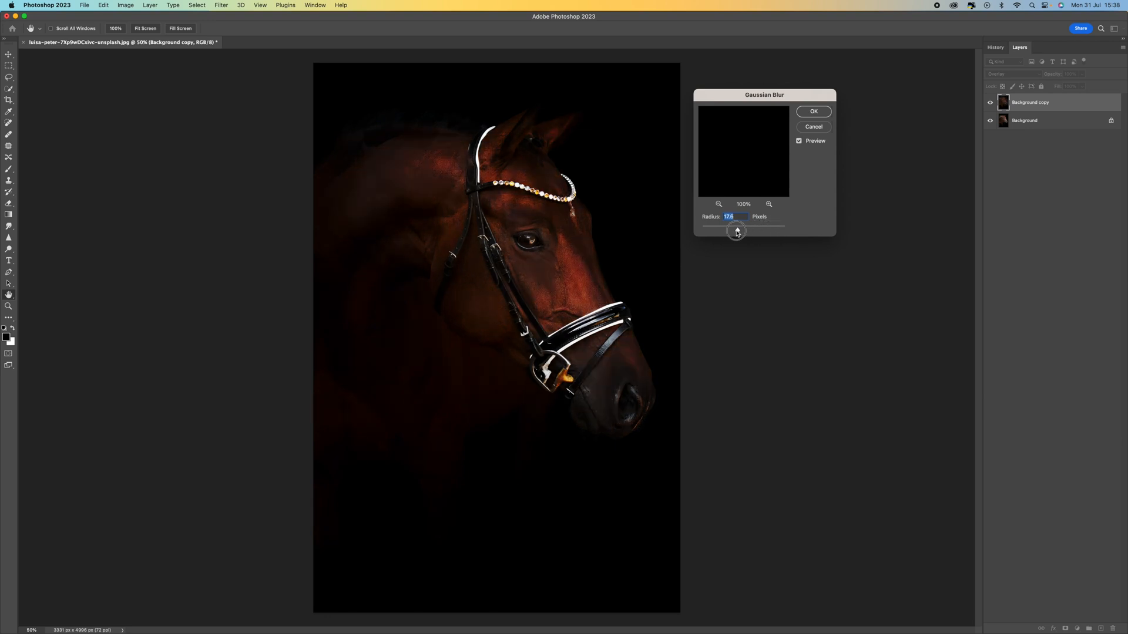
drag(735, 225, 715, 226)
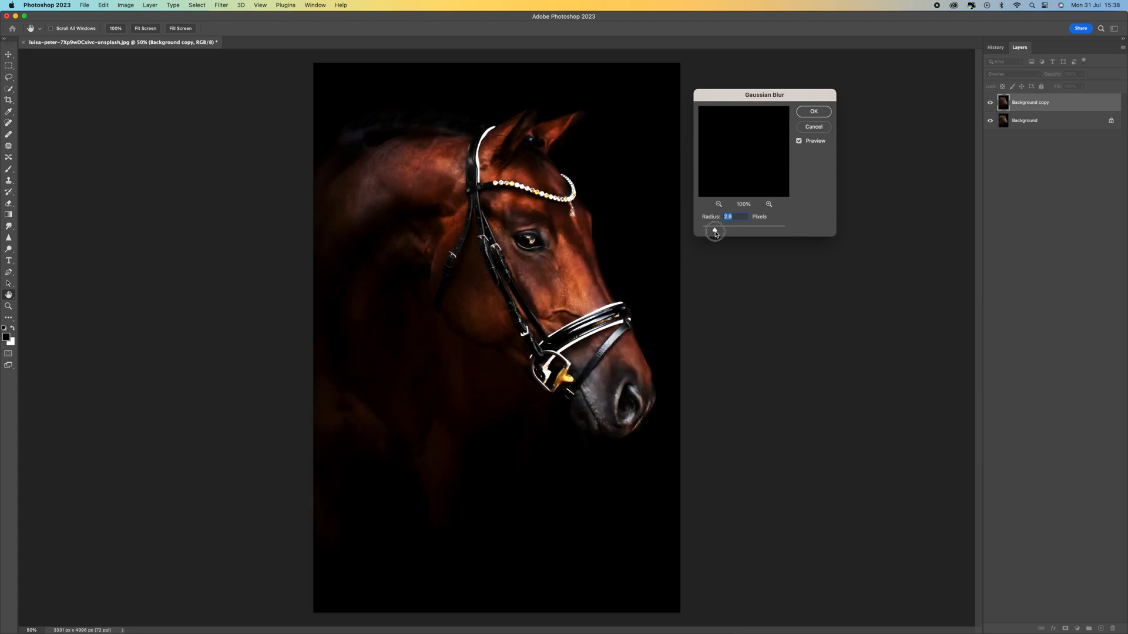
drag(715, 230, 713, 230)
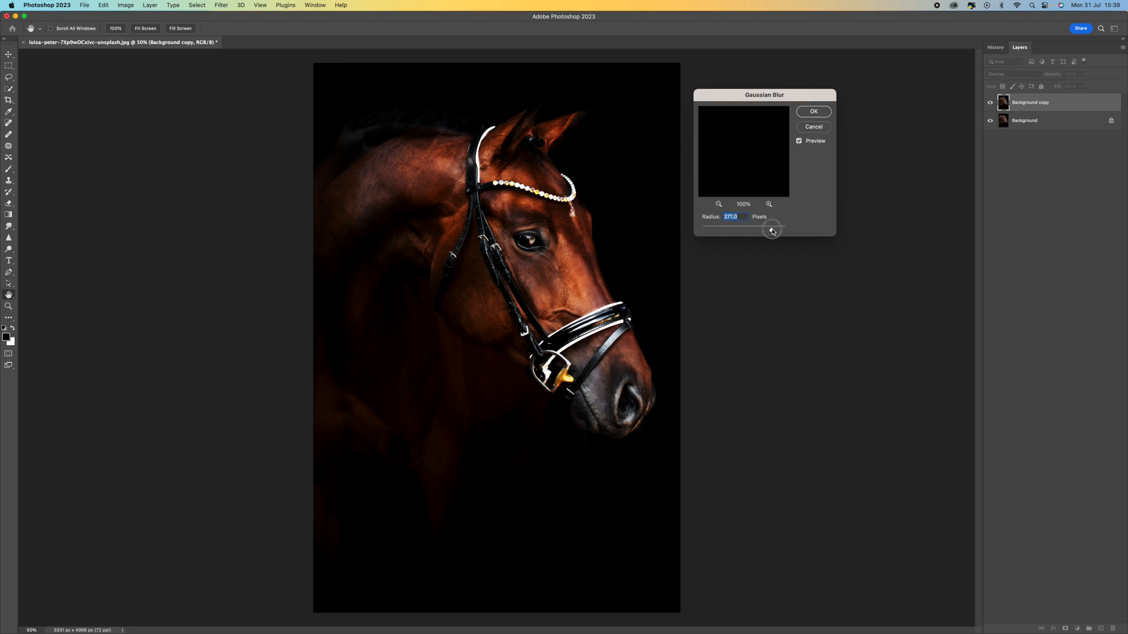
Step: Settle the Gaussian Blur radius at about 35 pixels and apply it for a soft glow
drag(773, 230, 753, 230)
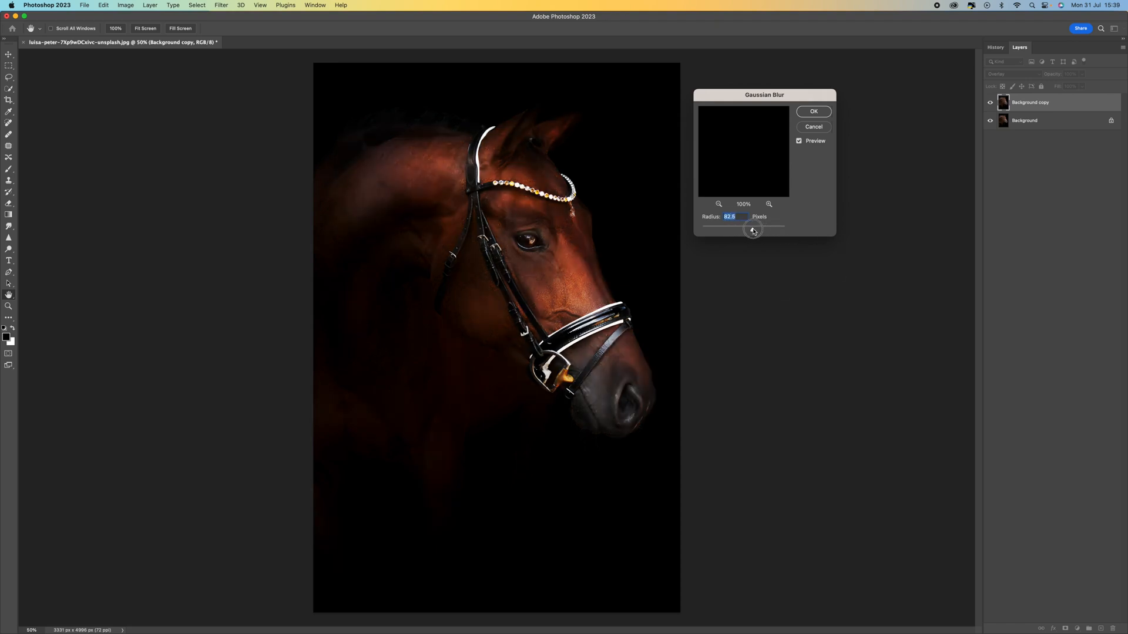
drag(752, 229, 762, 229)
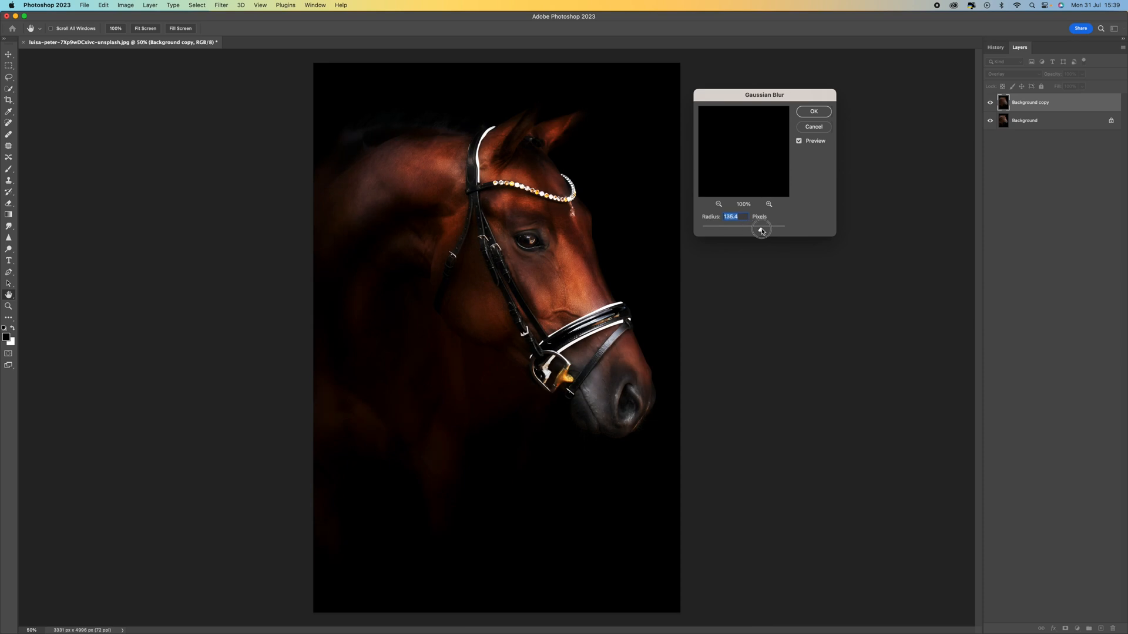
drag(761, 229, 745, 232)
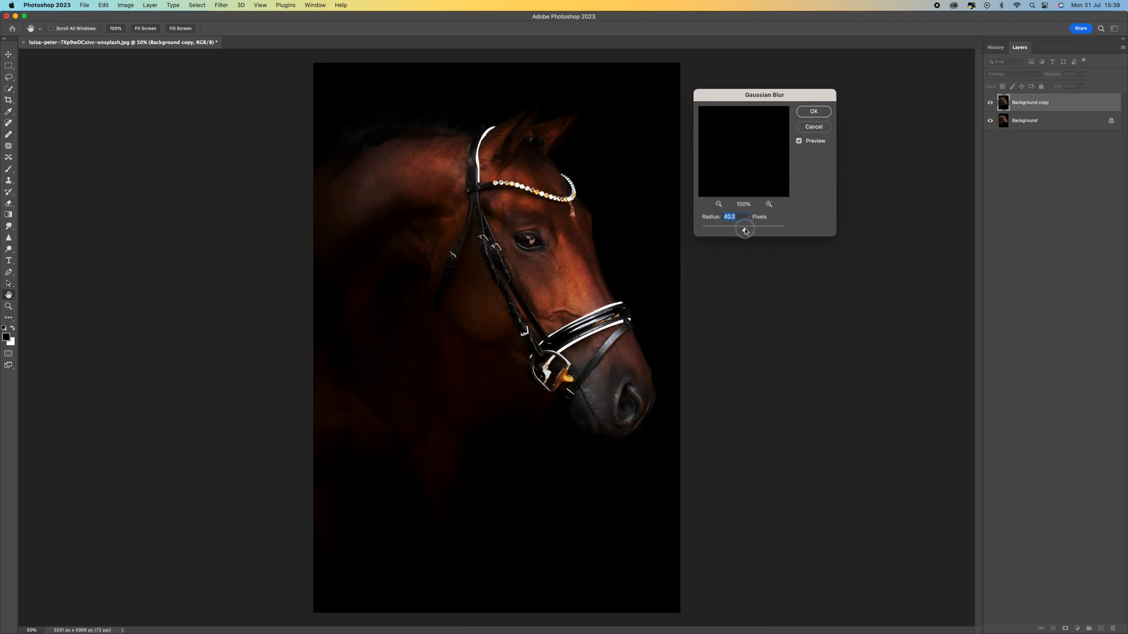
drag(745, 232, 739, 230)
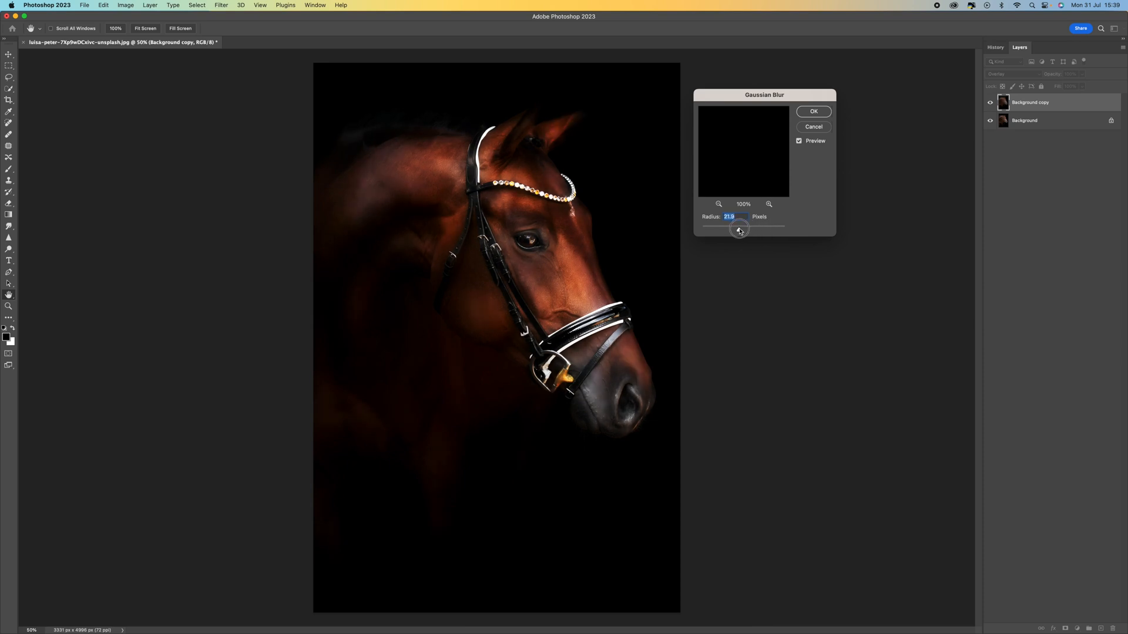
drag(739, 230, 746, 230)
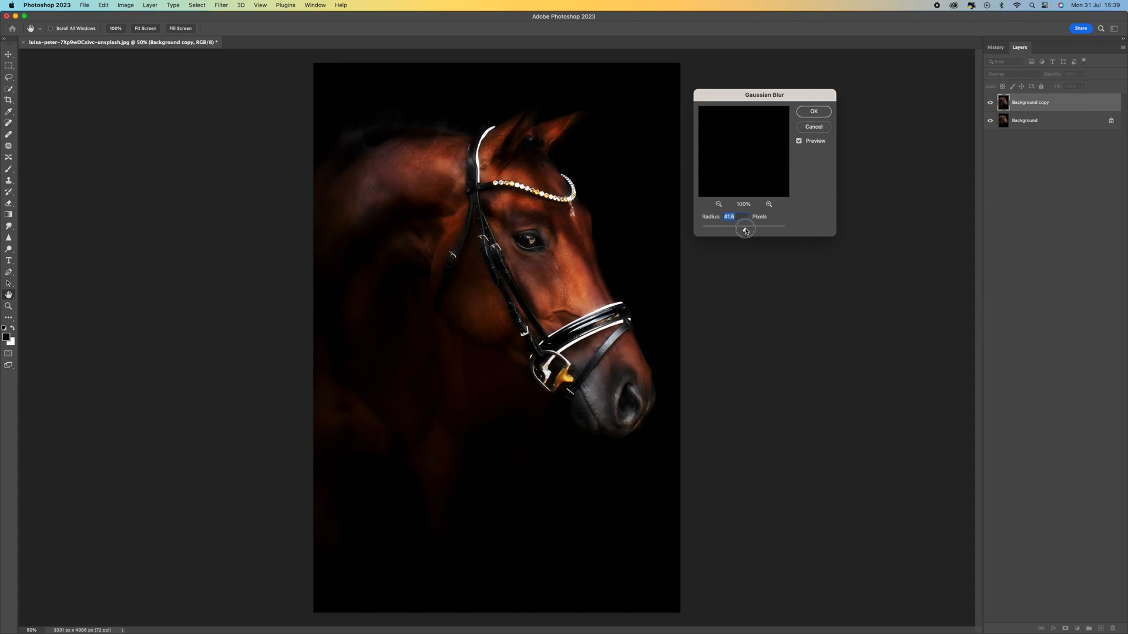
drag(745, 231, 743, 231)
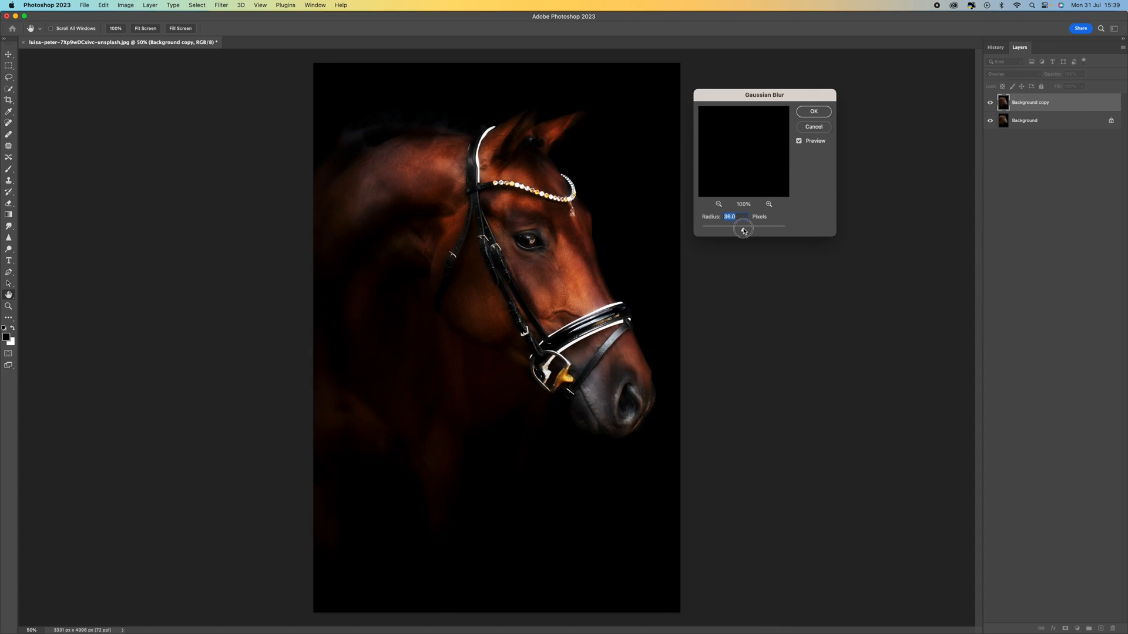
drag(744, 231, 740, 229)
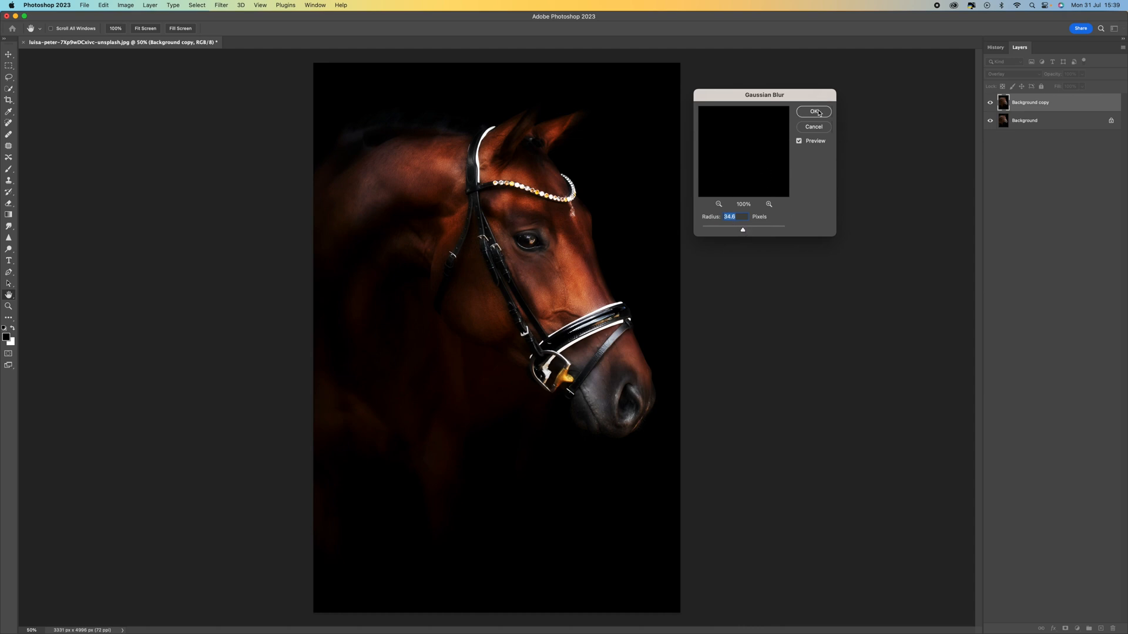
click(813, 111)
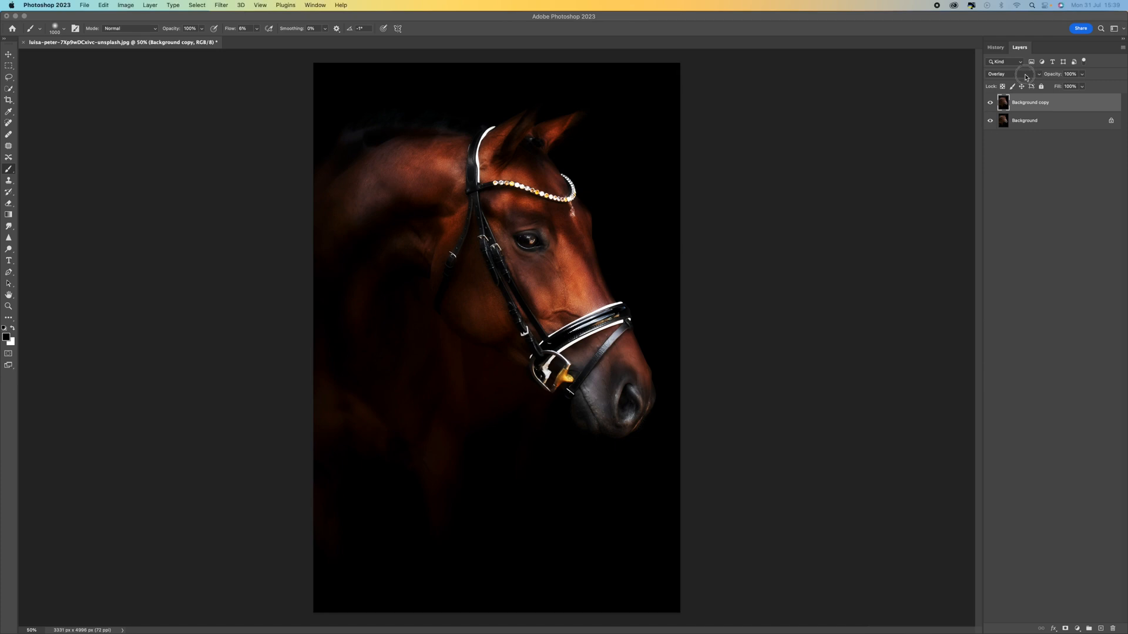
Step: Compare Hard Light and Soft Light on the glow layer, then return it to Overlay
click(1011, 74)
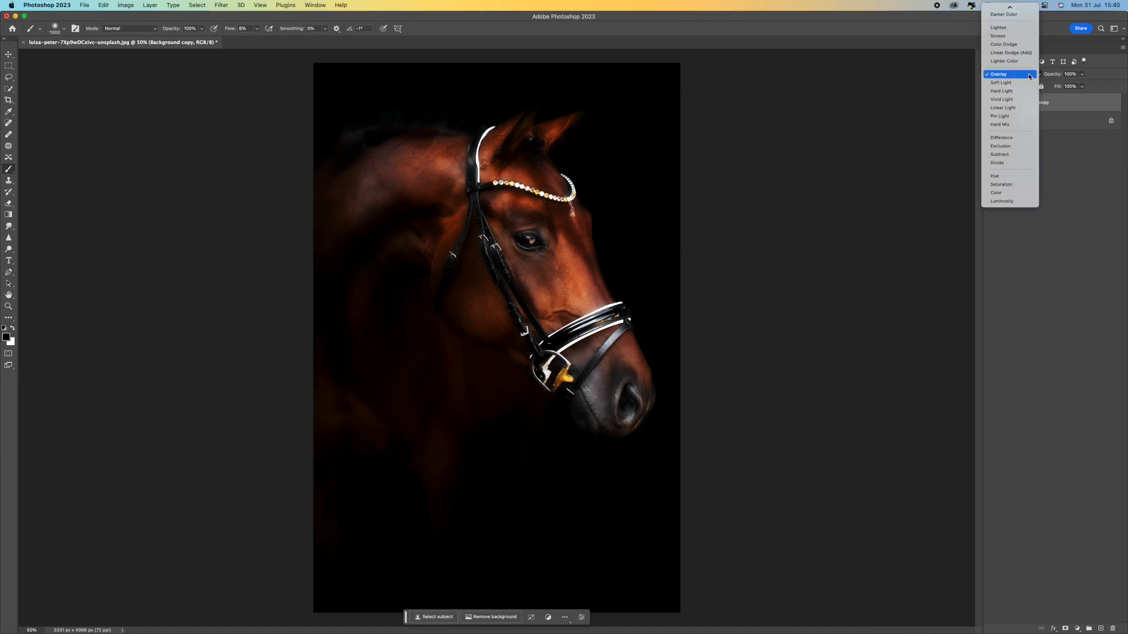
mouse_move(1001, 90)
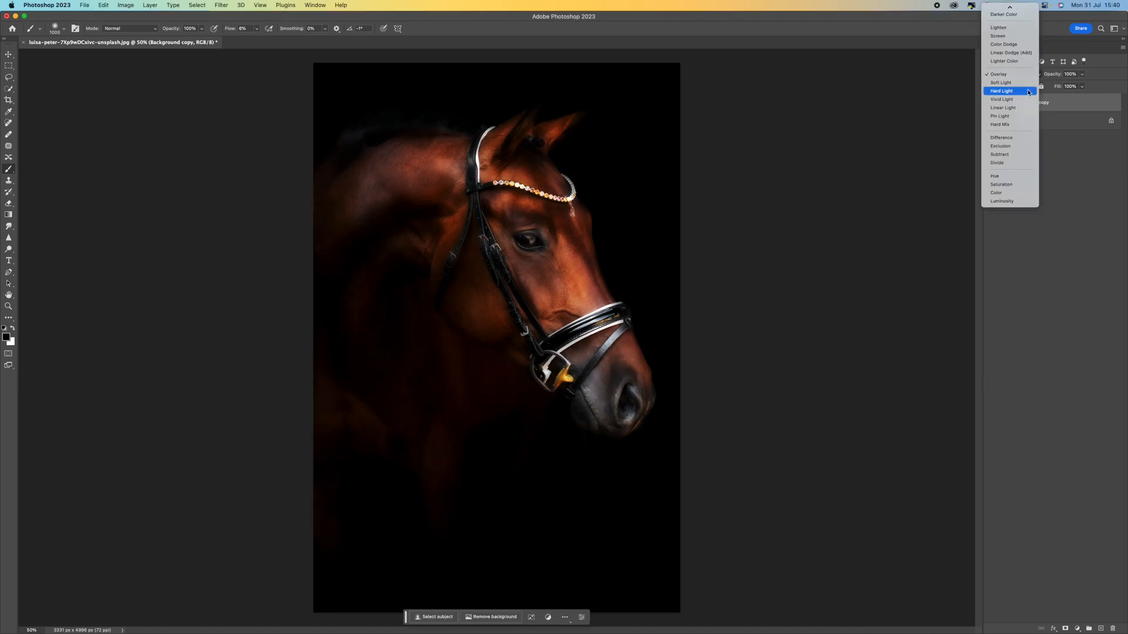
click(1000, 90)
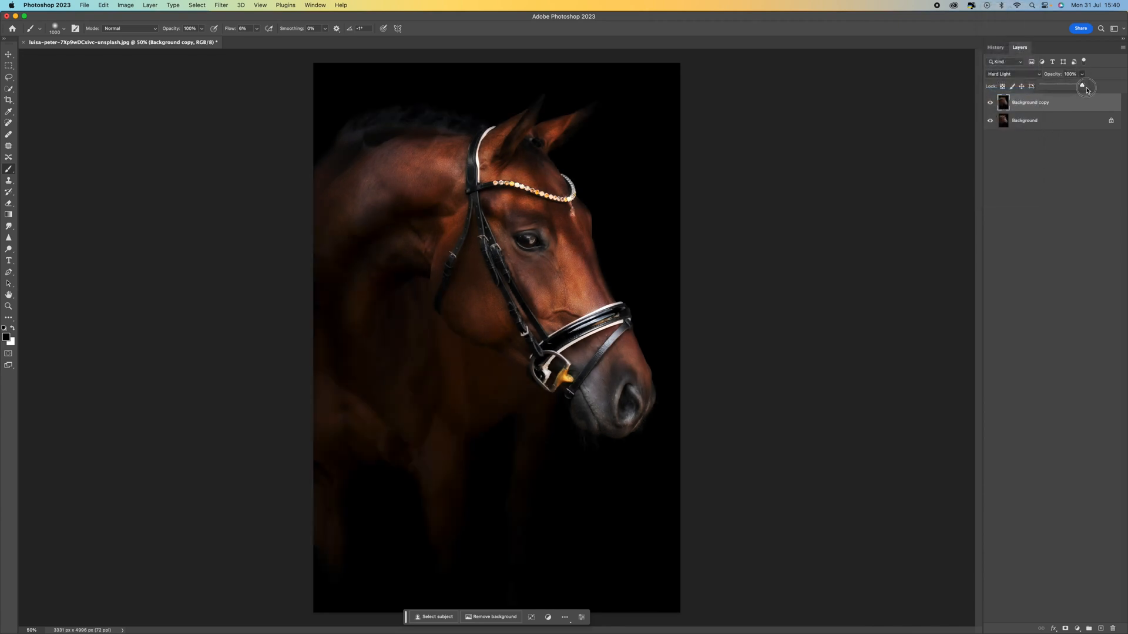
click(1013, 72)
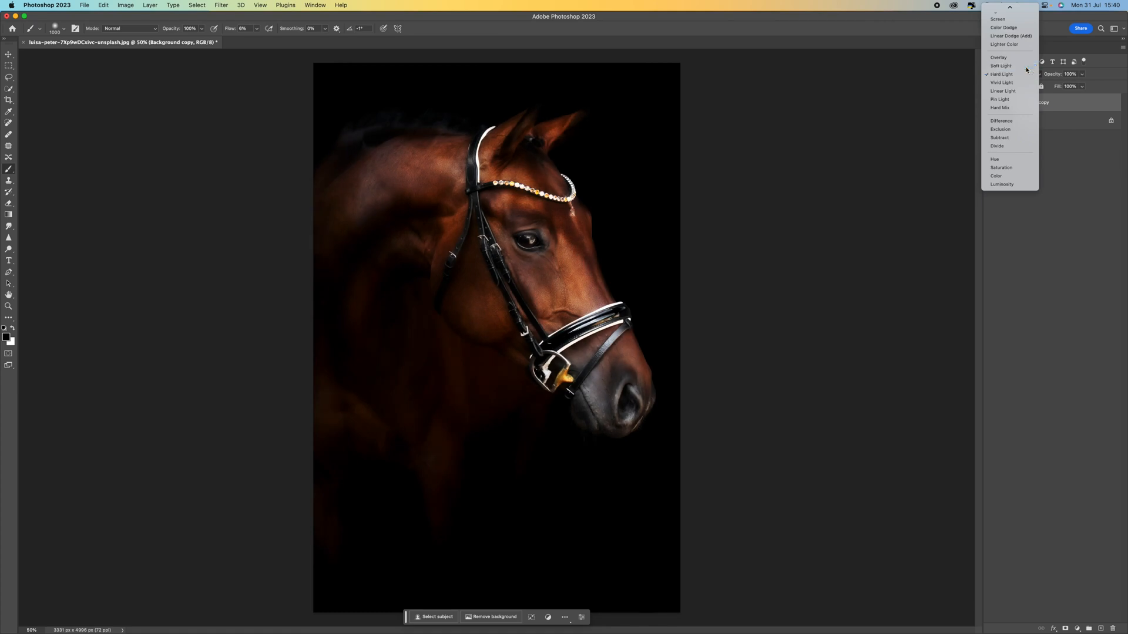
click(1000, 66)
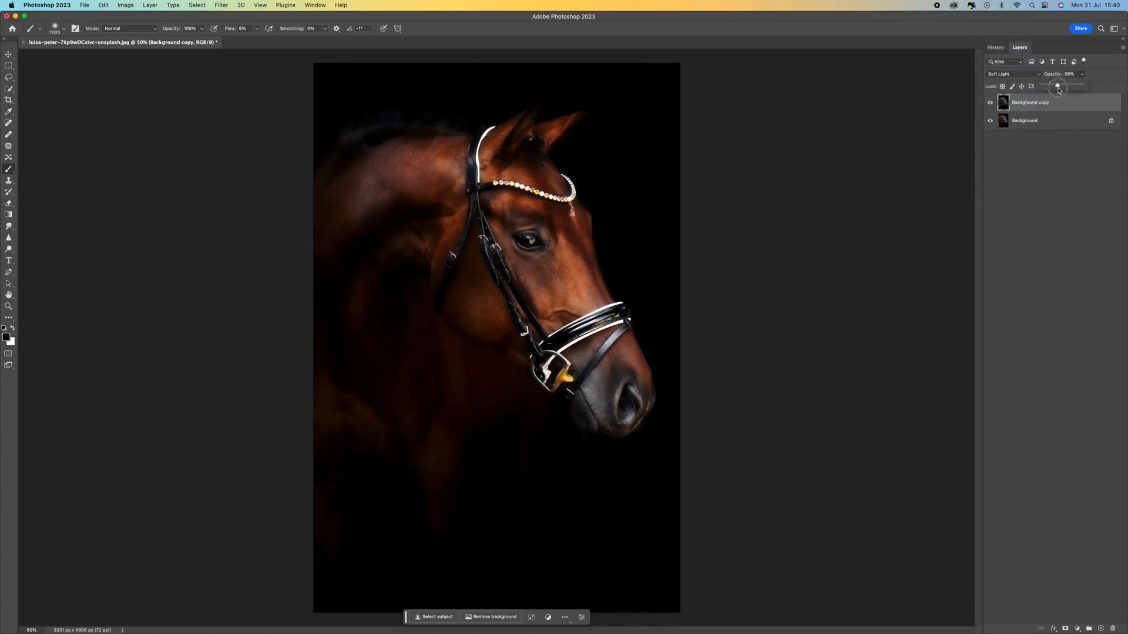
click(1012, 73)
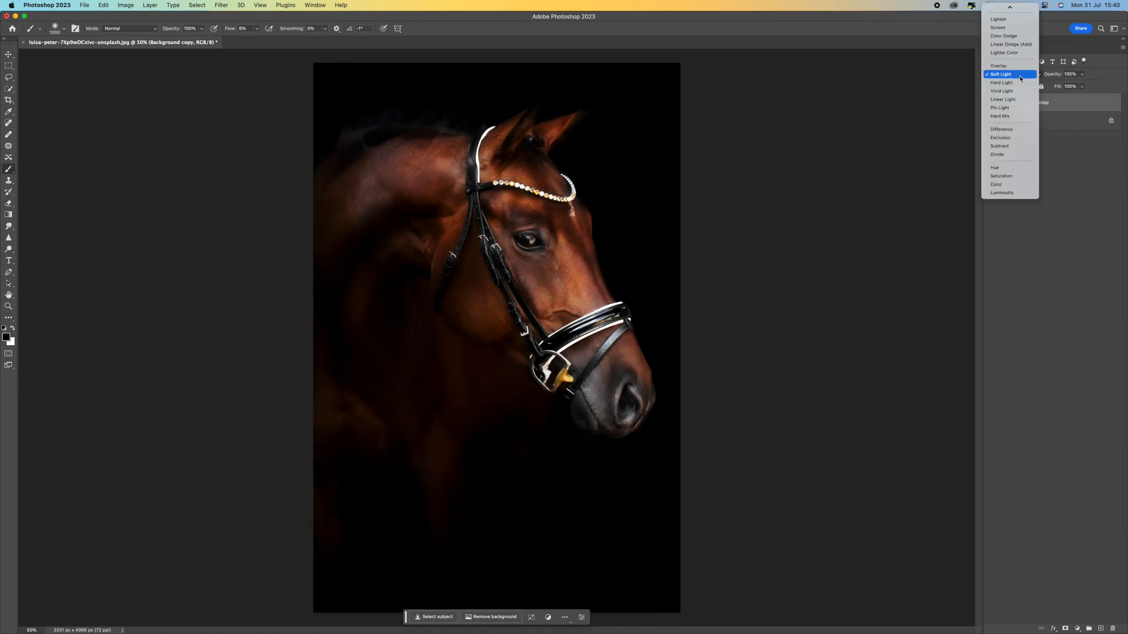
click(999, 66)
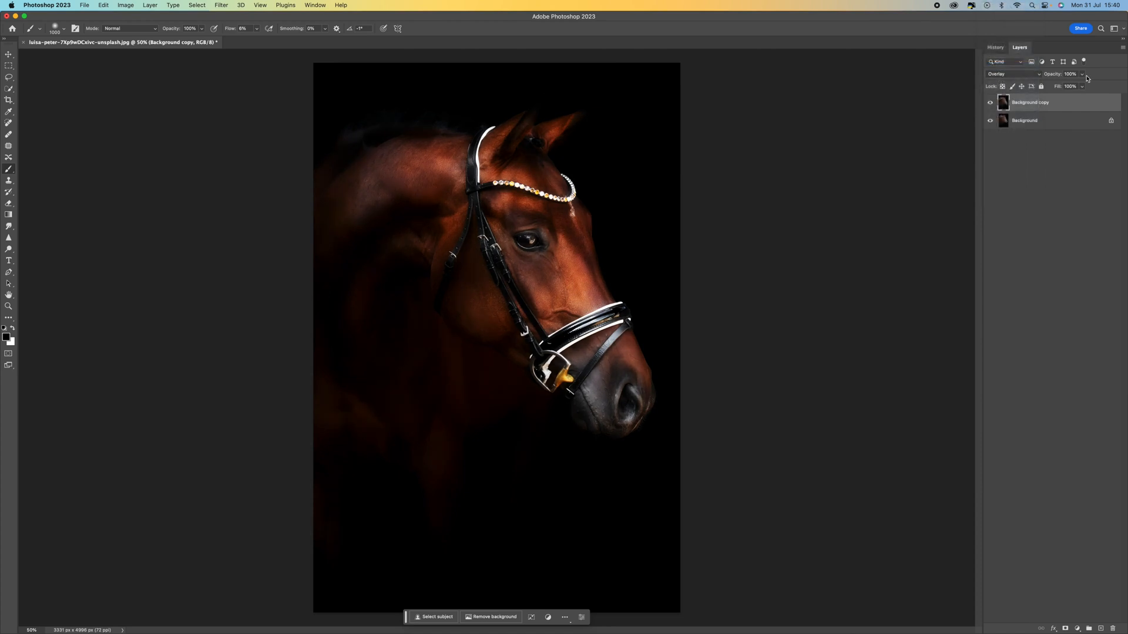
Step: Set the glow layer's opacity to about 80%
drag(1072, 85, 1072, 86)
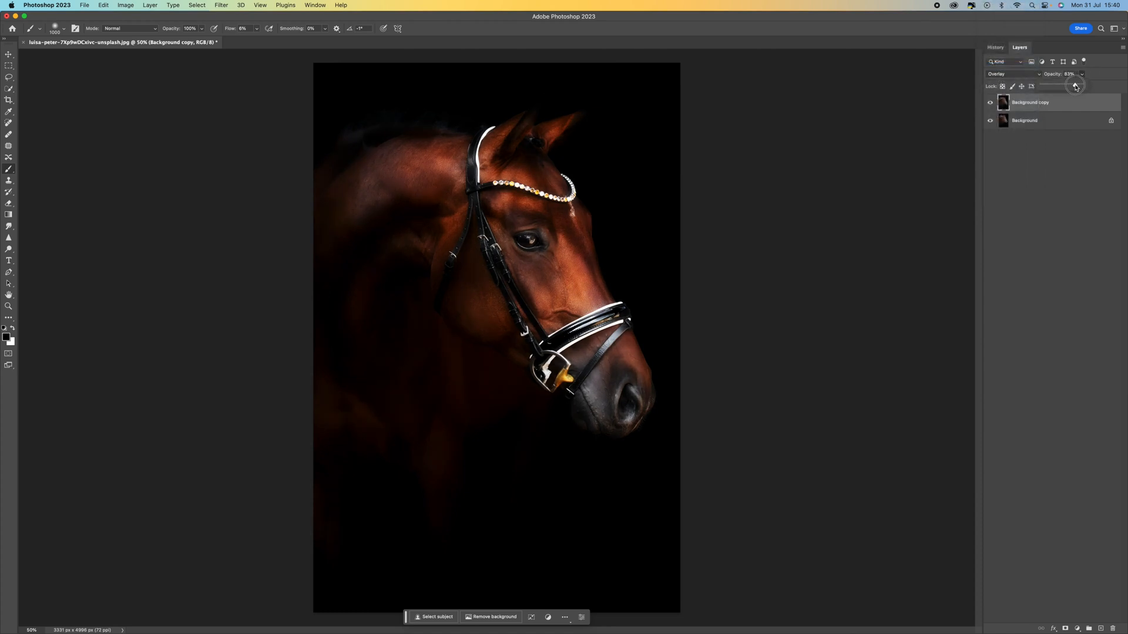
drag(1075, 85, 1043, 86)
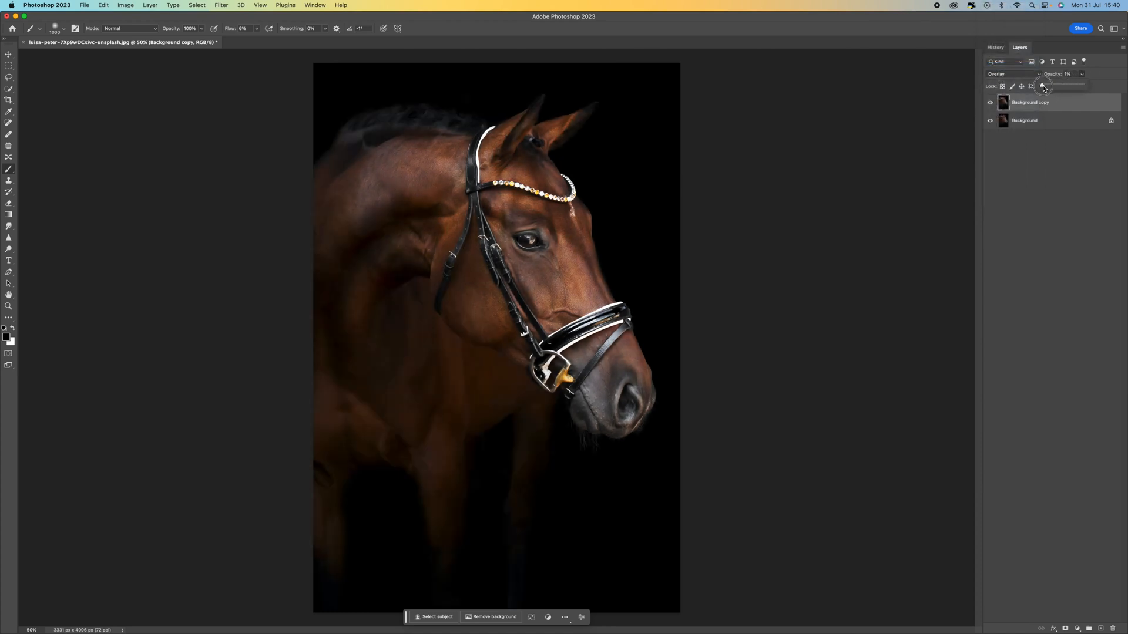
drag(1043, 85, 1066, 86)
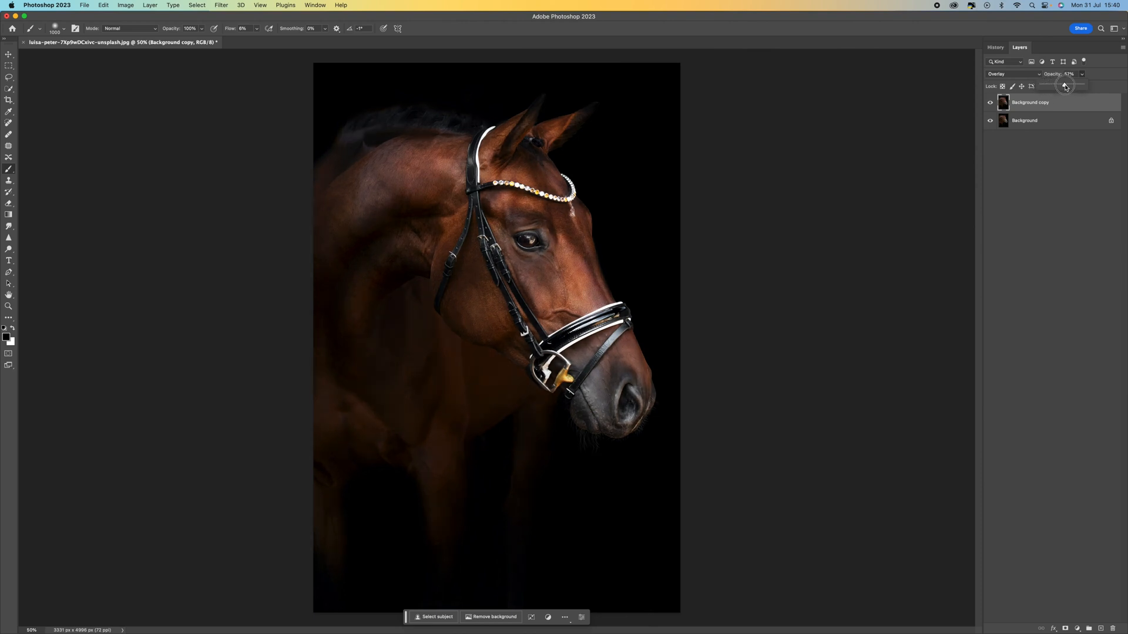
drag(1065, 84, 1073, 84)
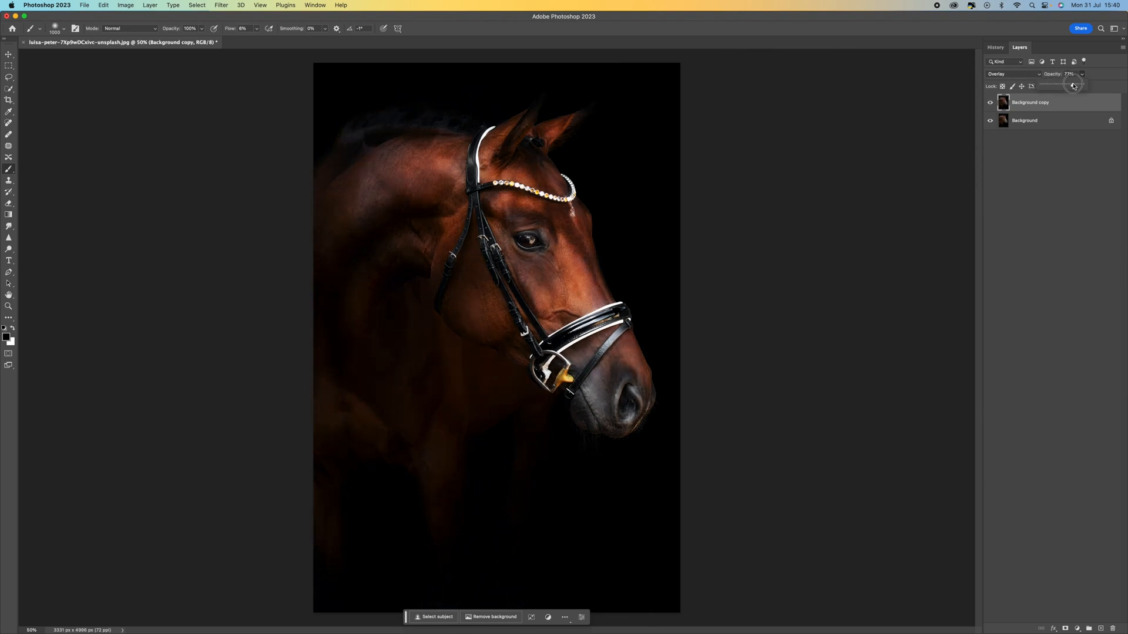
drag(1072, 84, 1075, 84)
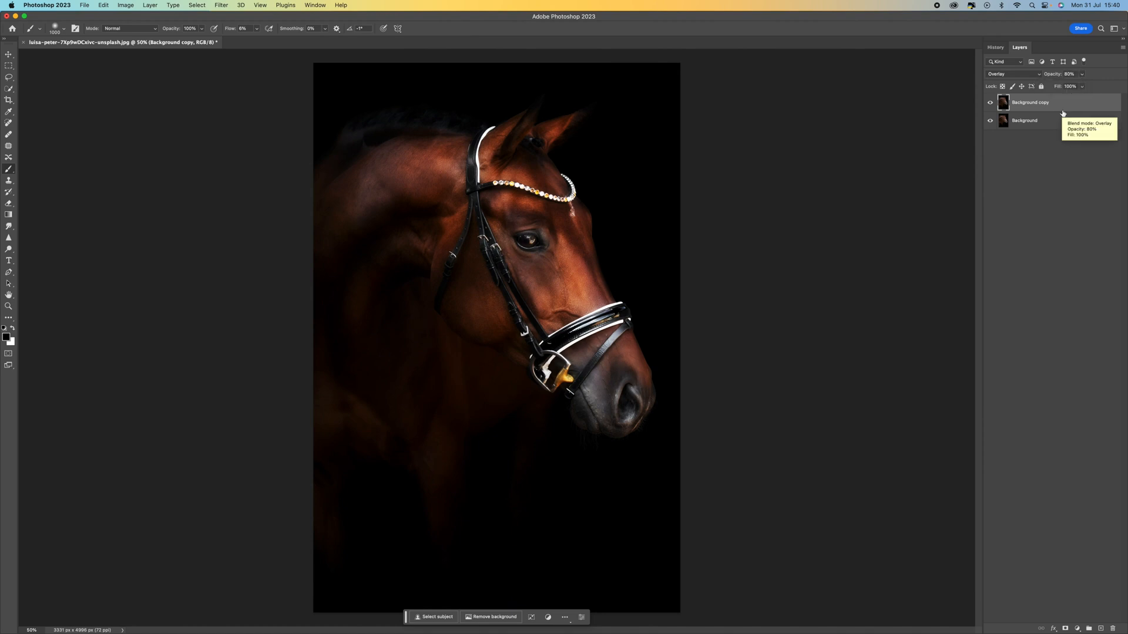
mouse_move(1103, 617)
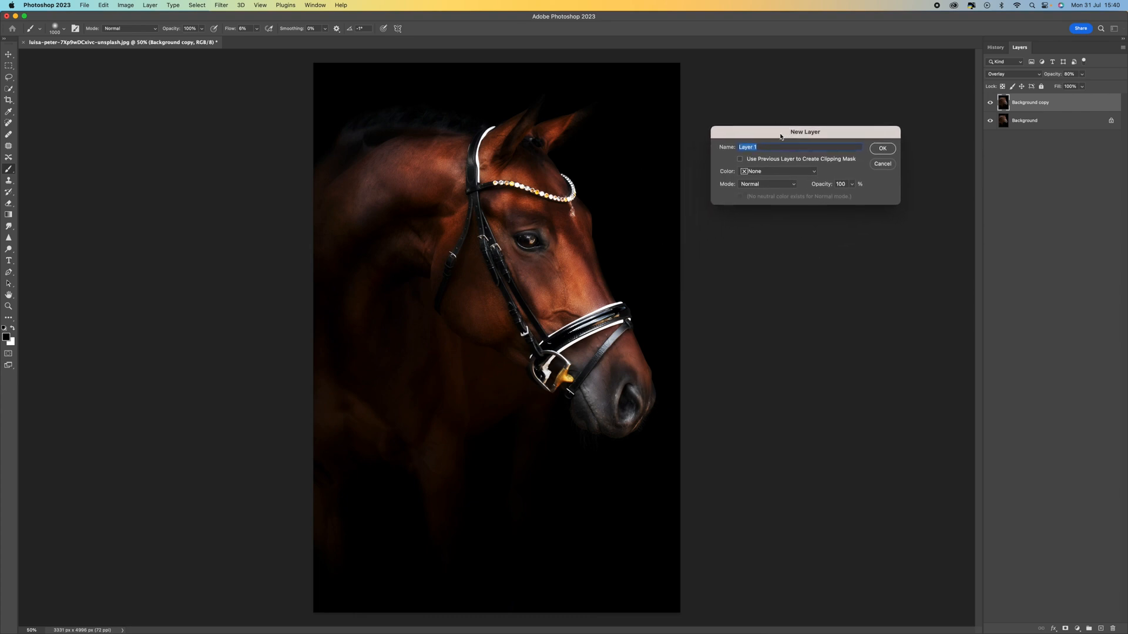
mouse_move(755, 174)
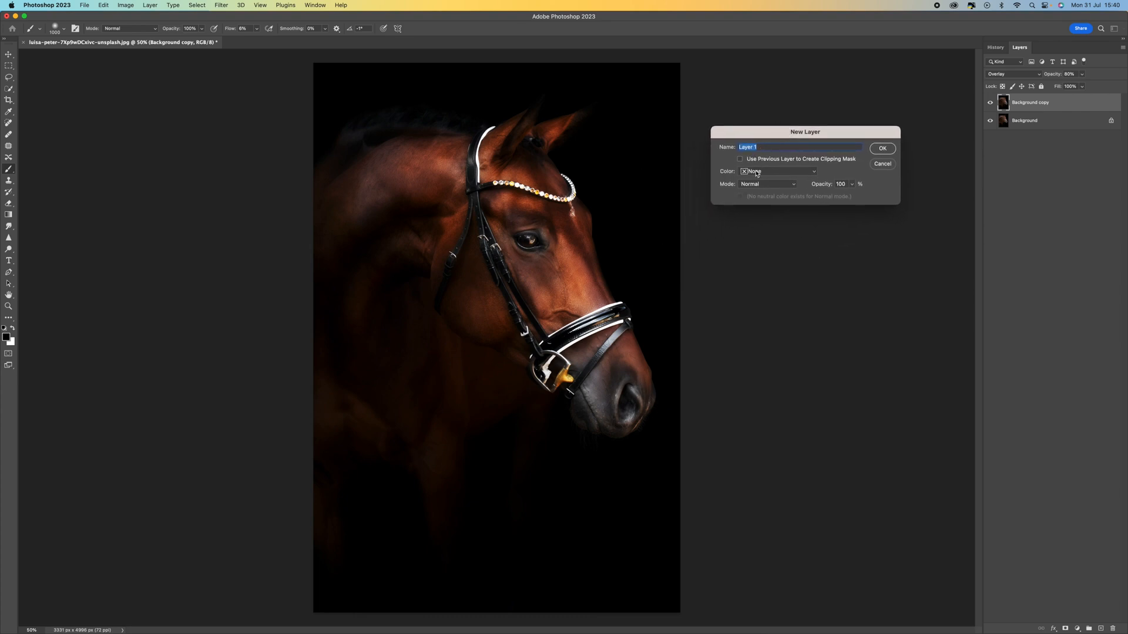
Step: Create Layer 1 in Overlay mode filled with overlay-neutral 50% gray
click(766, 184)
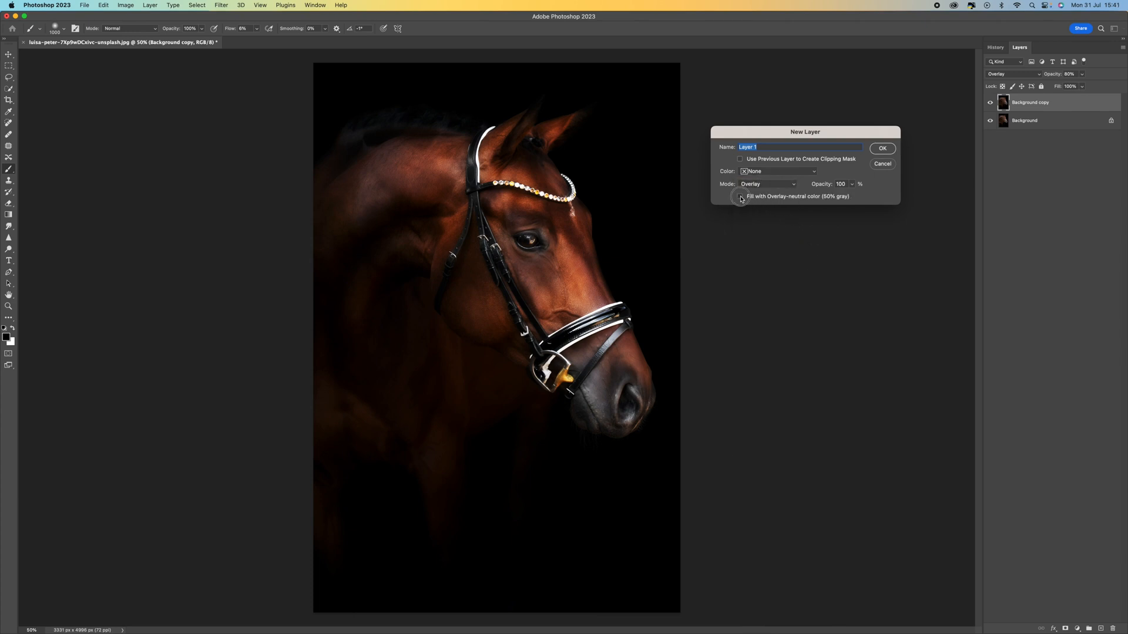
click(739, 196)
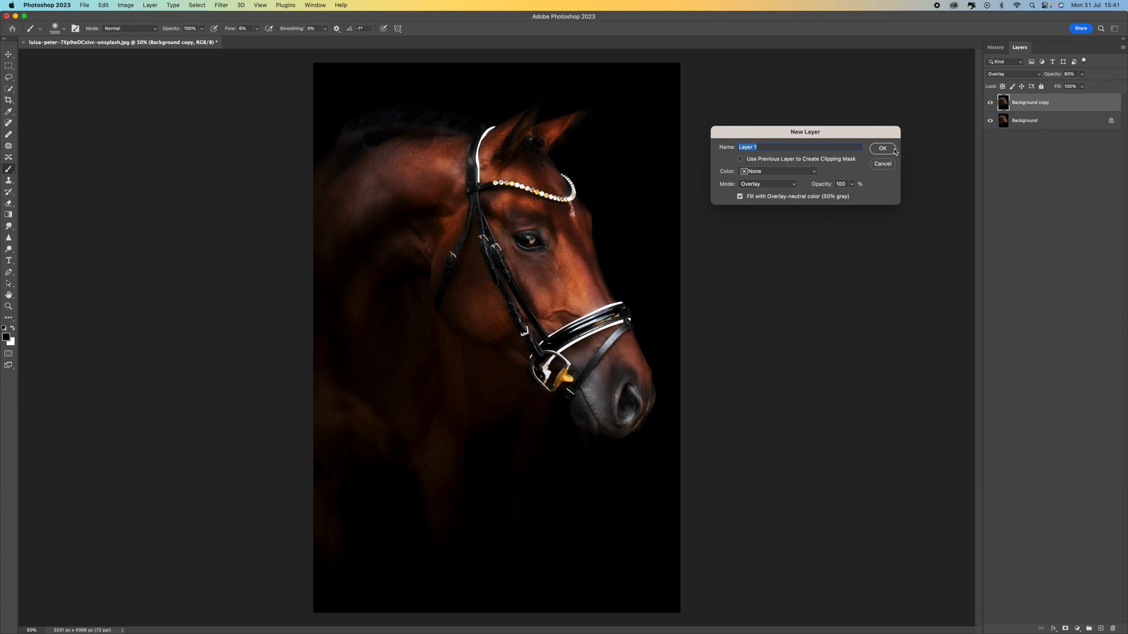
click(882, 148)
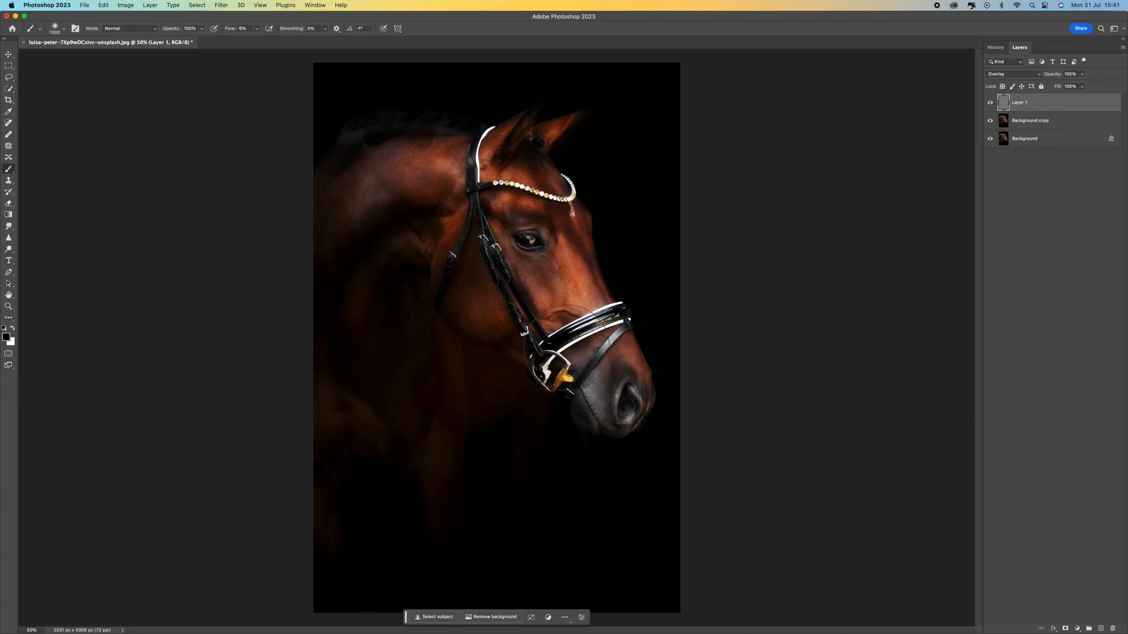
mouse_move(924, 167)
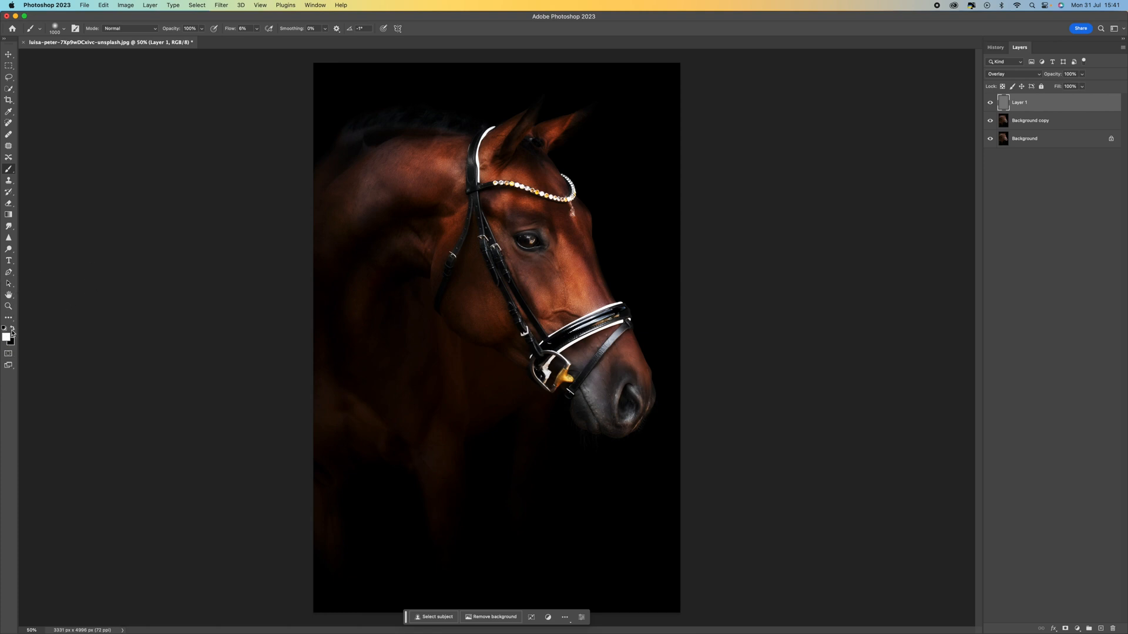
Step: With white and a low brush flow, dodge light onto the horse's neck and shoulder on Layer 1
click(257, 28)
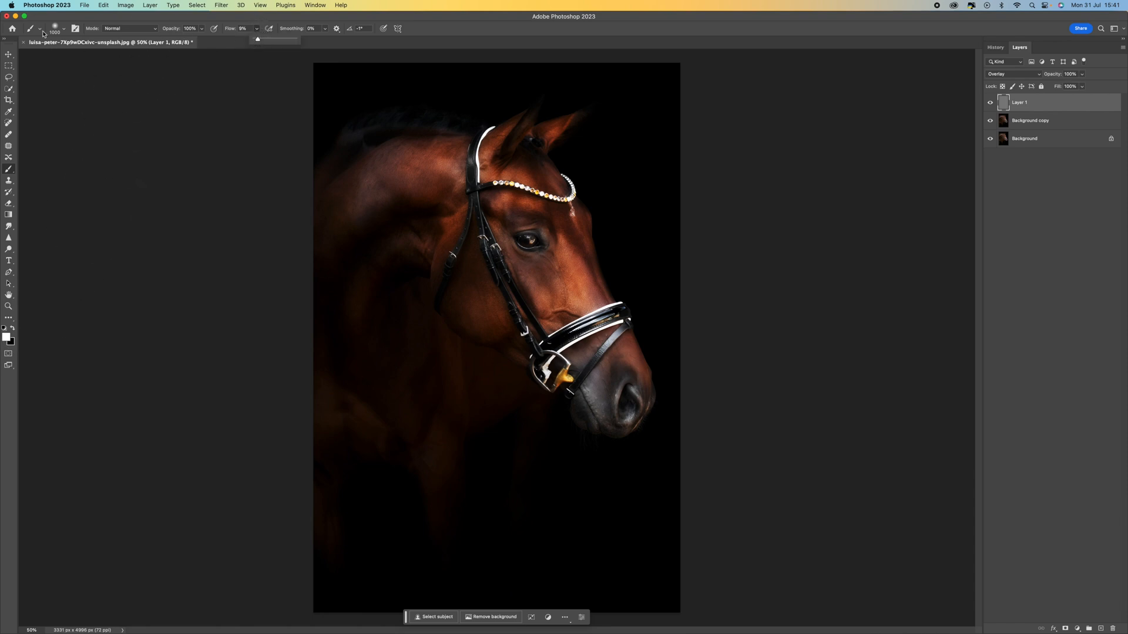
click(64, 28)
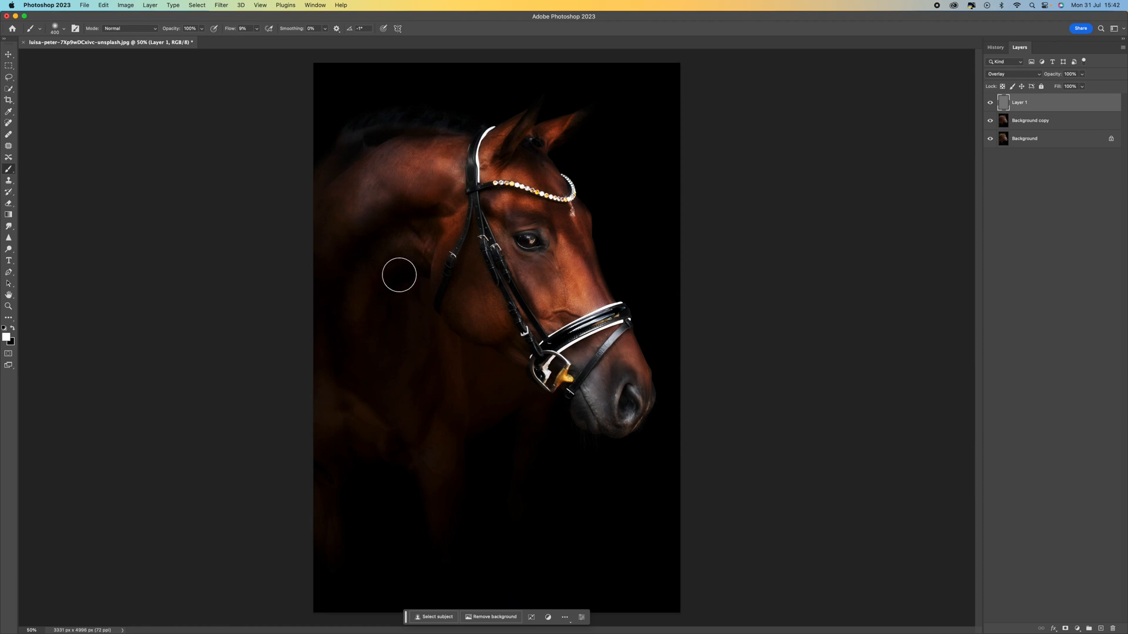
drag(399, 275, 437, 161)
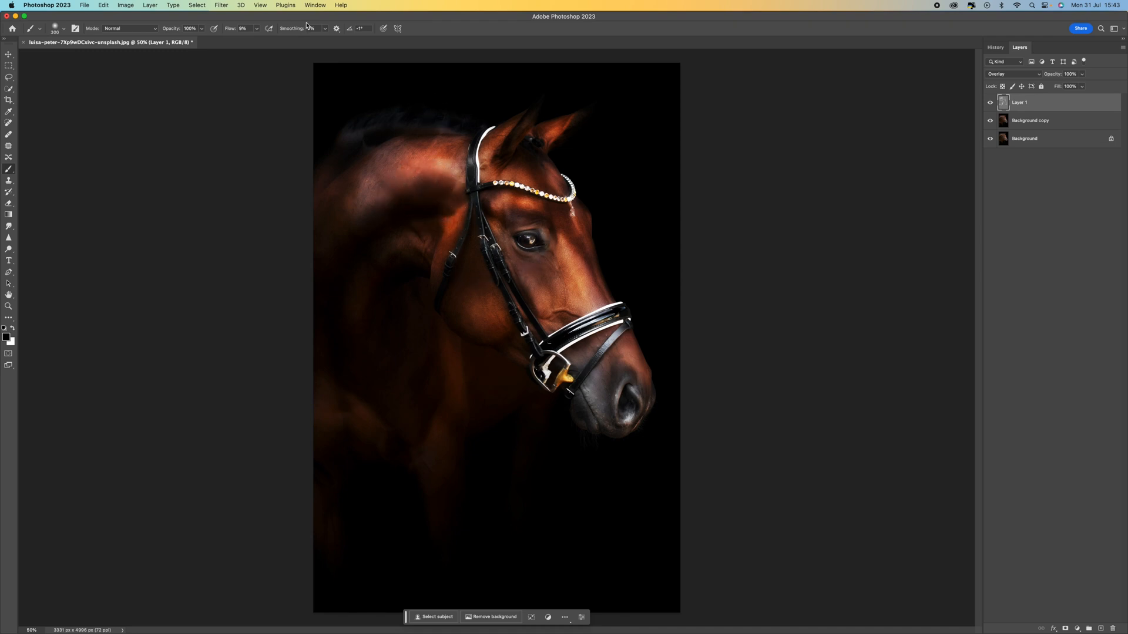
Step: Lower brush flow to 6% and dodge more highlights along the horse's neck
click(258, 28)
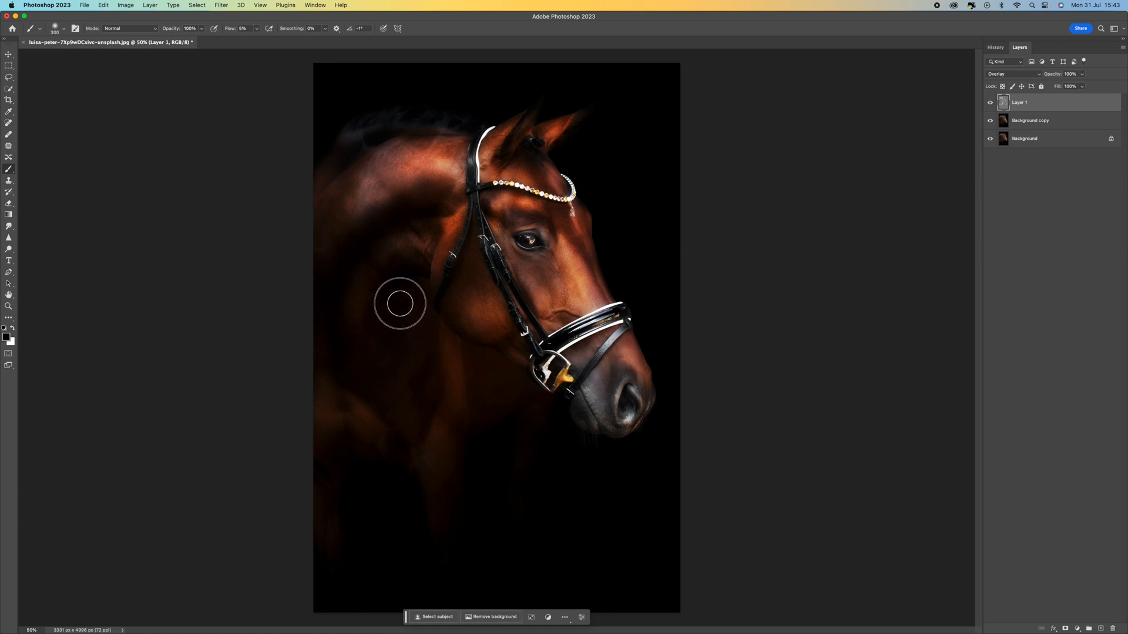
mouse_move(444, 301)
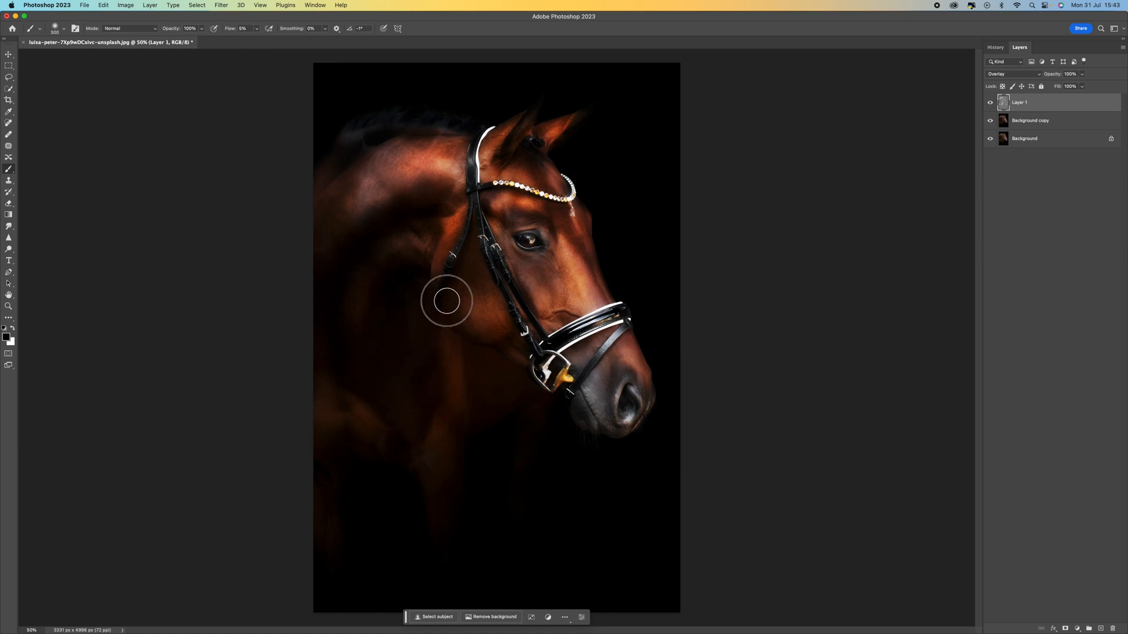
drag(445, 301, 479, 343)
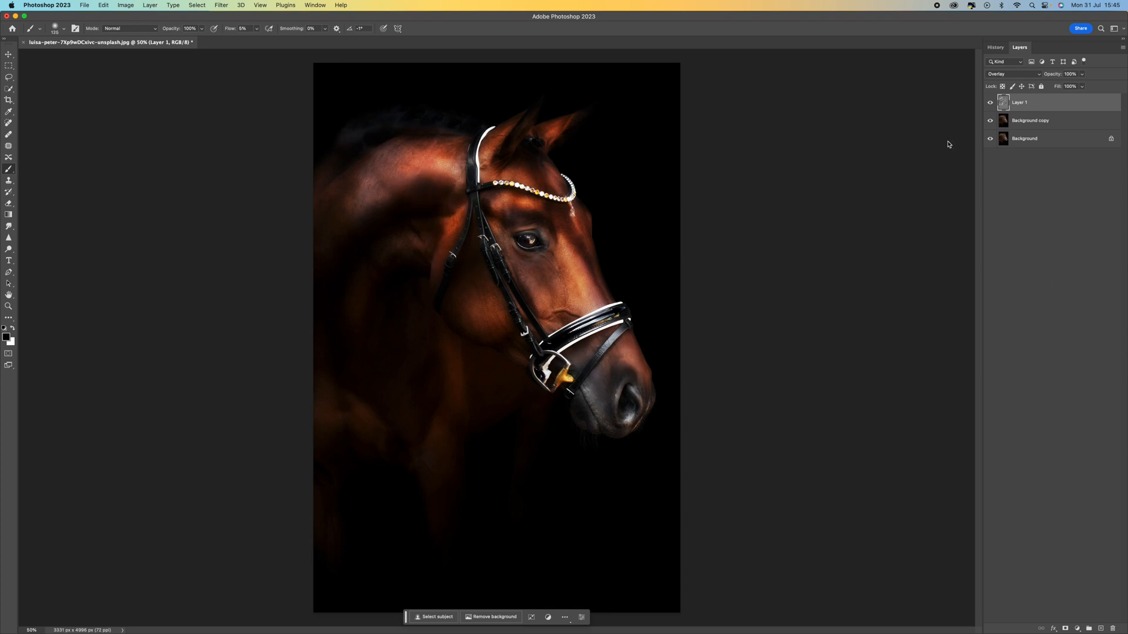
click(1031, 119)
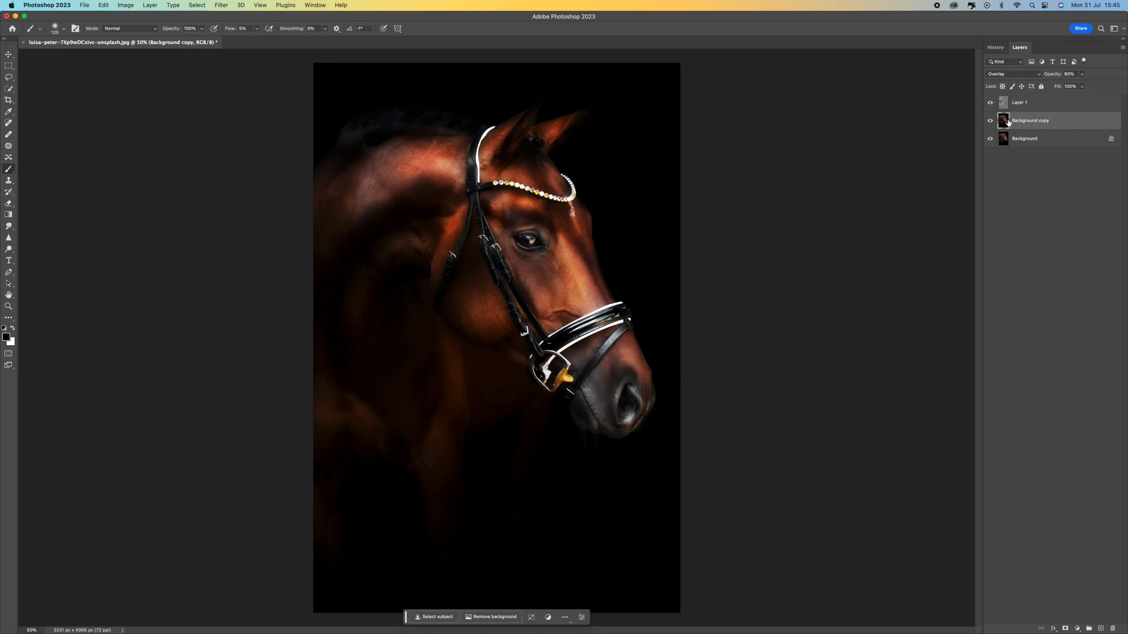
click(1010, 73)
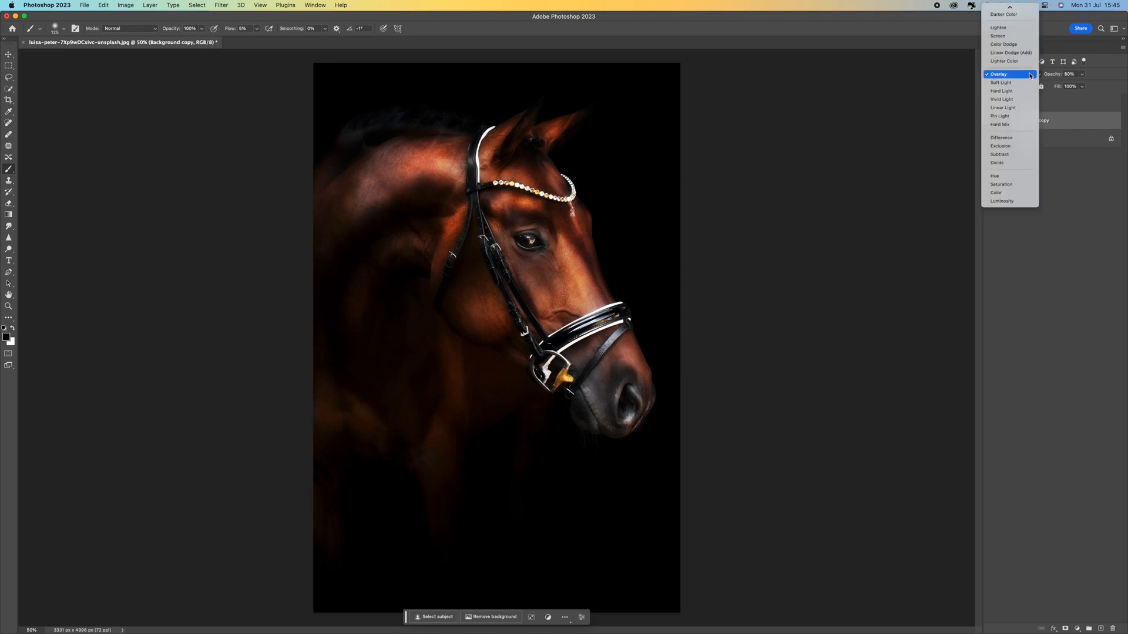
mouse_move(1029, 77)
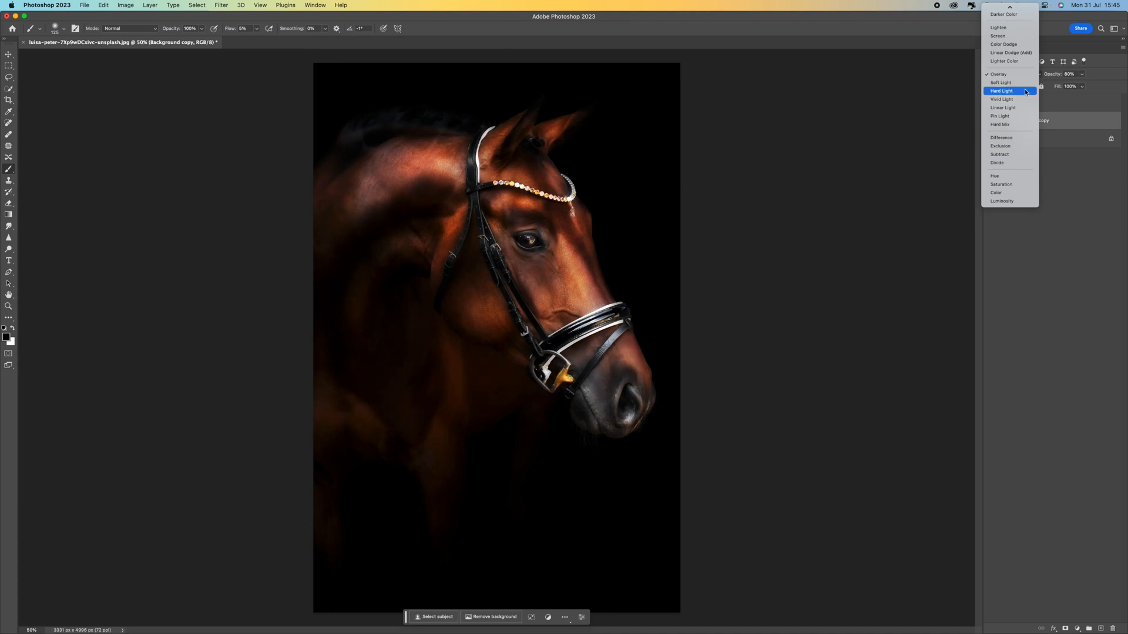
click(999, 74)
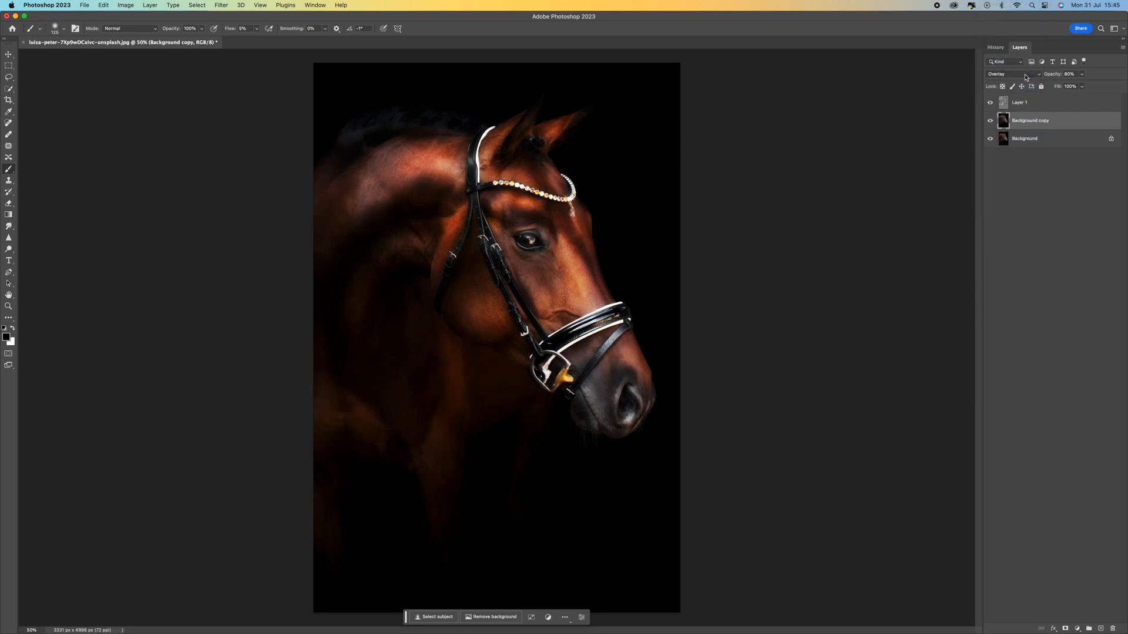
mouse_move(1002, 86)
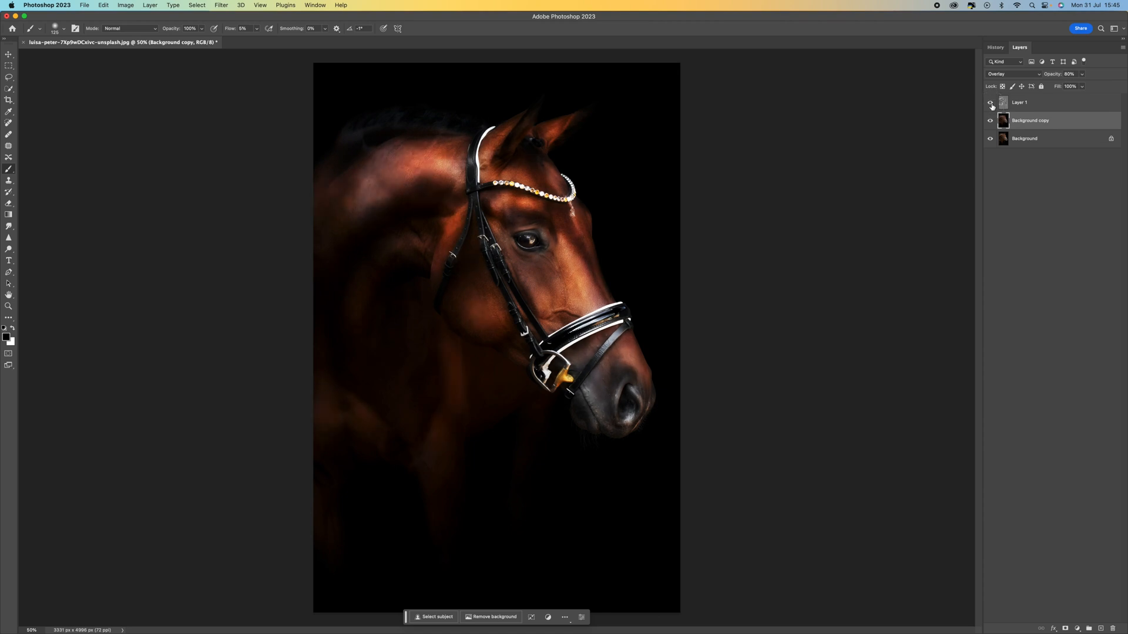
click(990, 102)
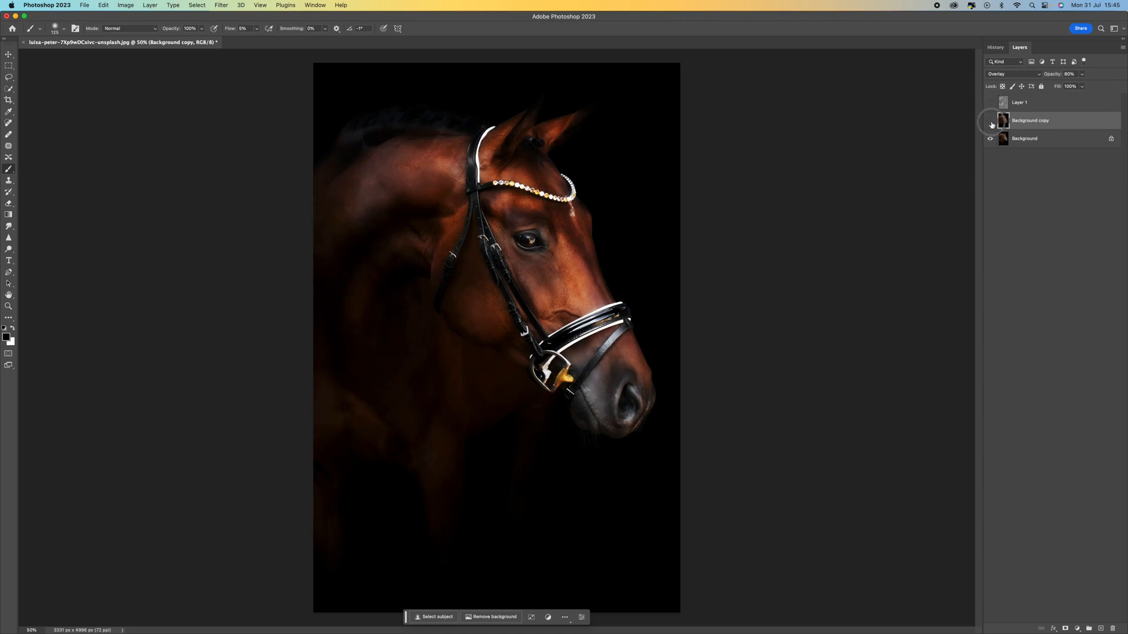
click(992, 125)
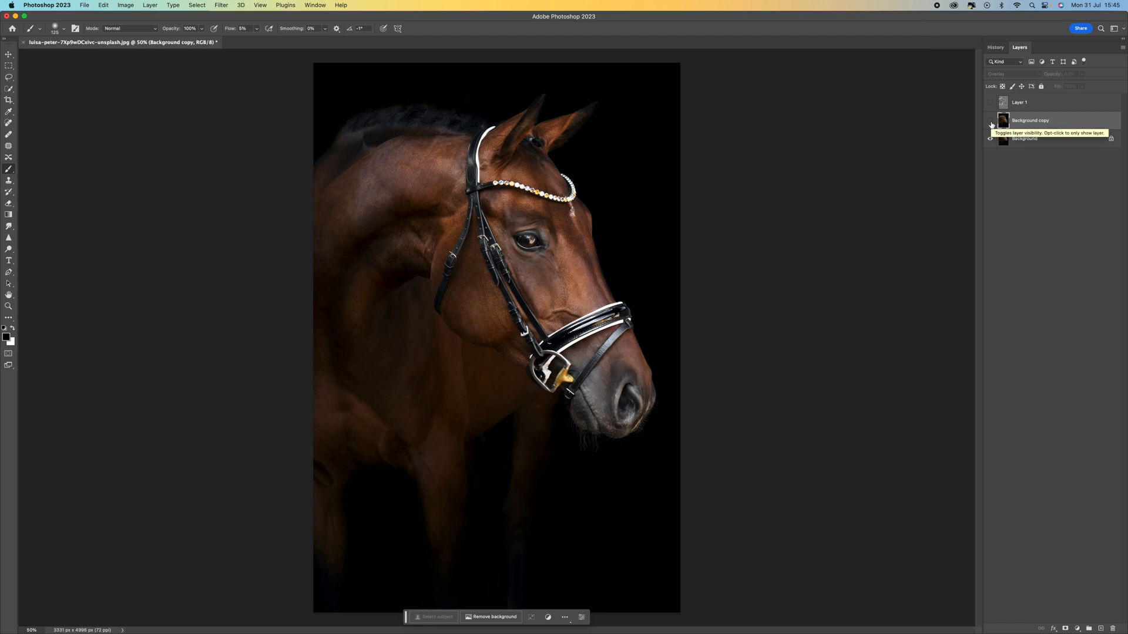
click(991, 103)
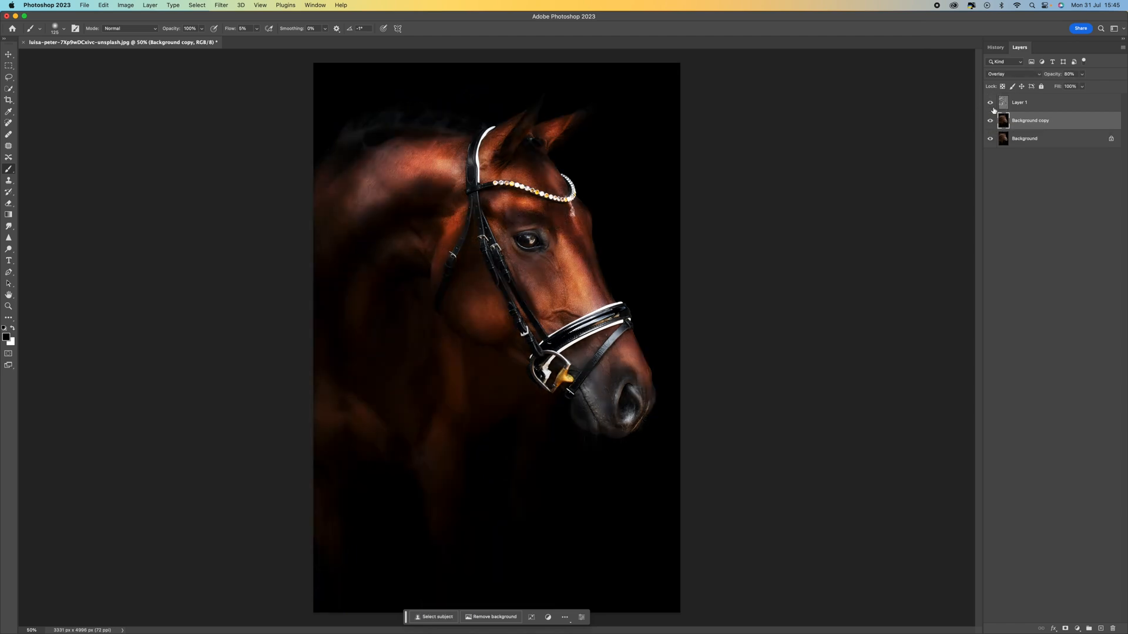